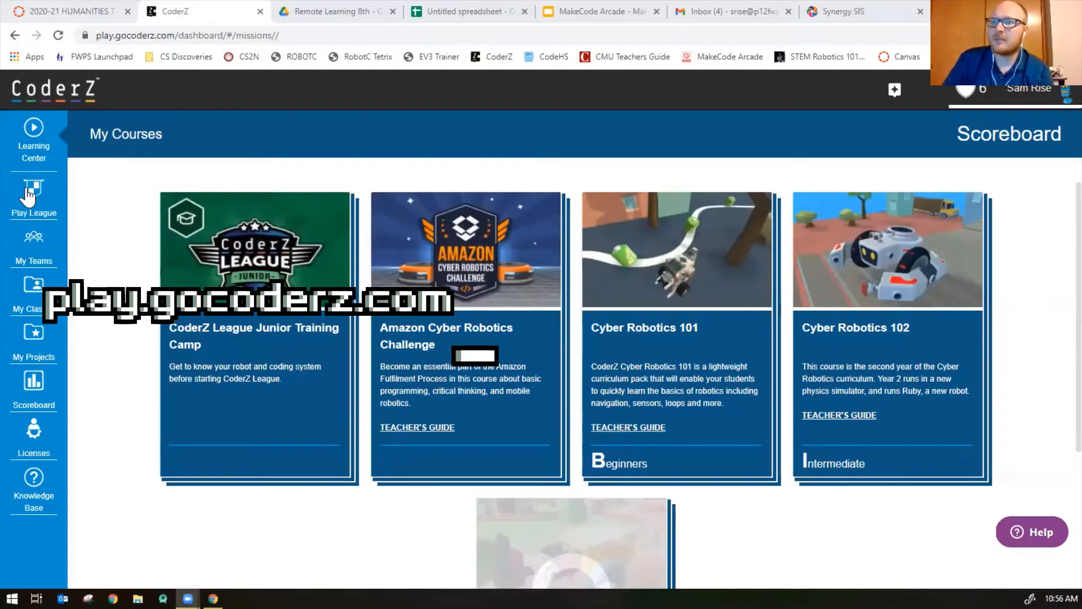
# Enter the CoderZ League Junior league and open the BasketBot Challenge activities.
pyautogui.click(34, 194)
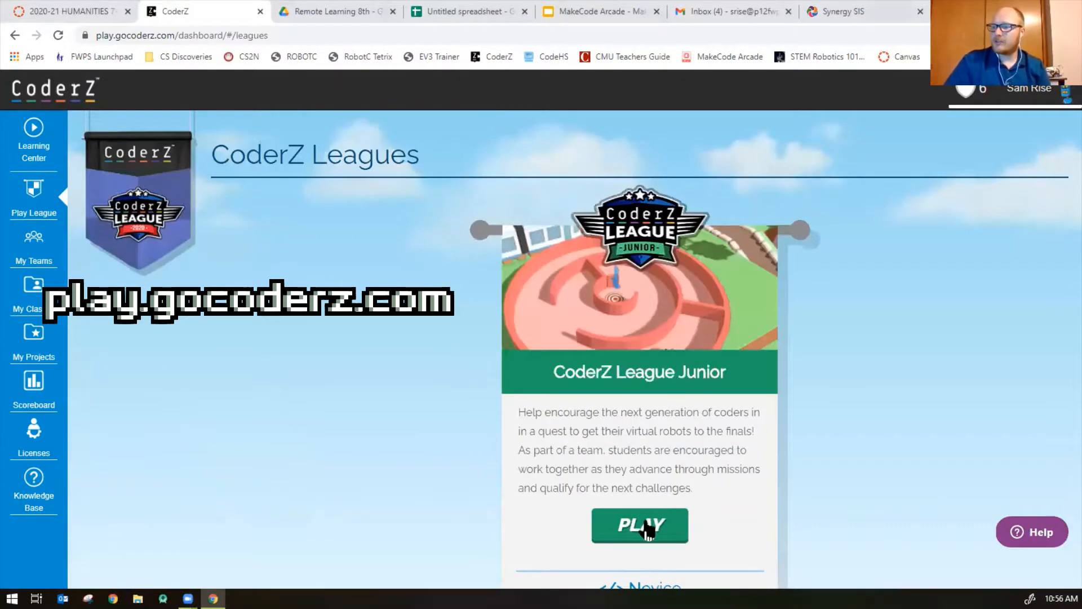
pyautogui.click(639, 525)
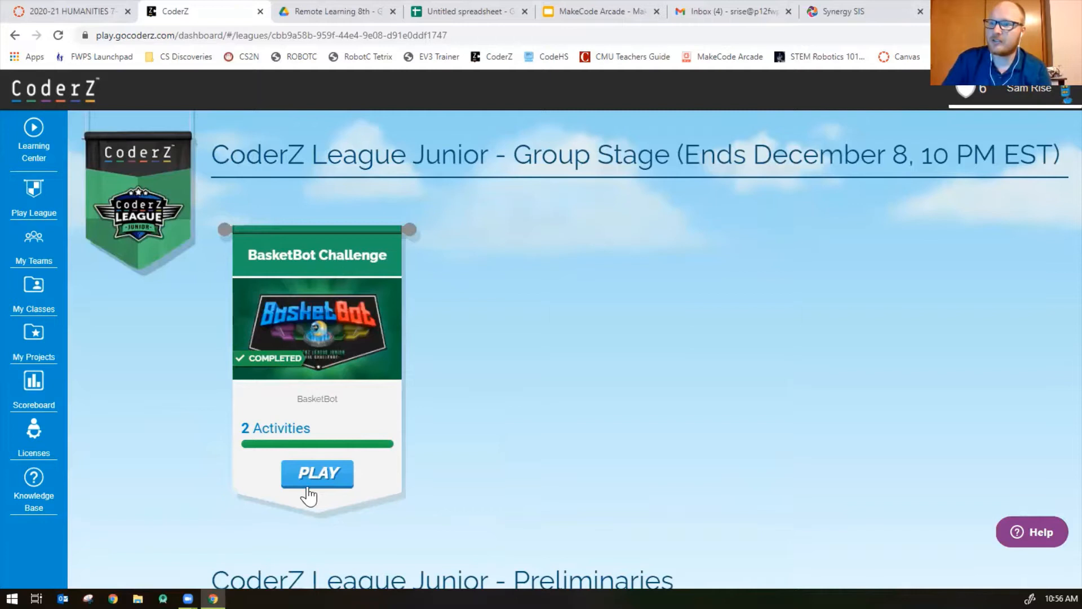
pyautogui.click(317, 474)
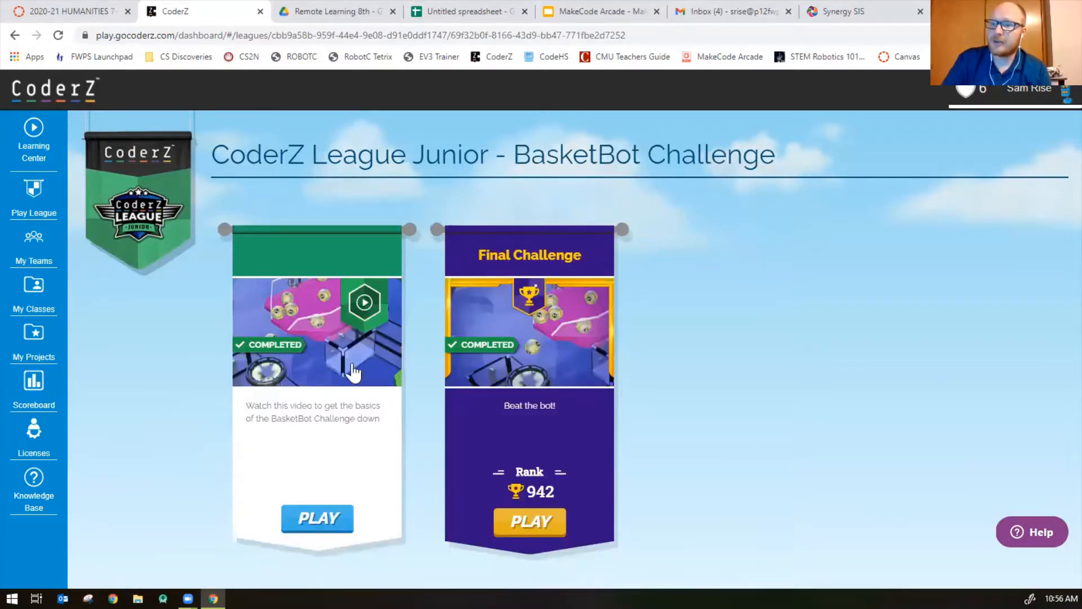
pyautogui.moveTo(365, 319)
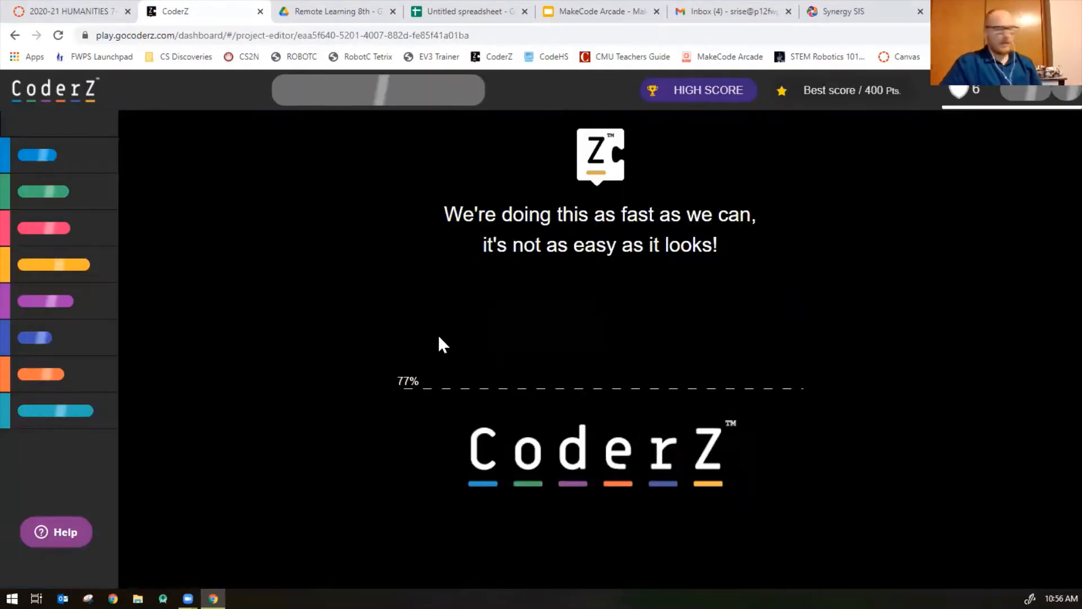
pyautogui.moveTo(404, 325)
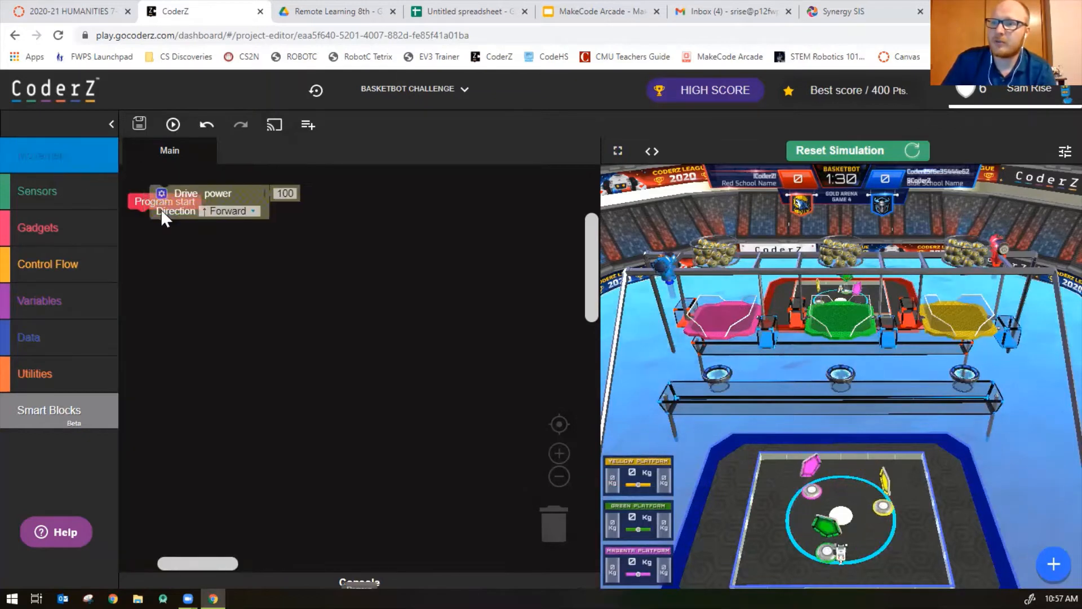
# Enable a duration on the first Drive block and set it to 1500 ms.
pyautogui.click(140, 219)
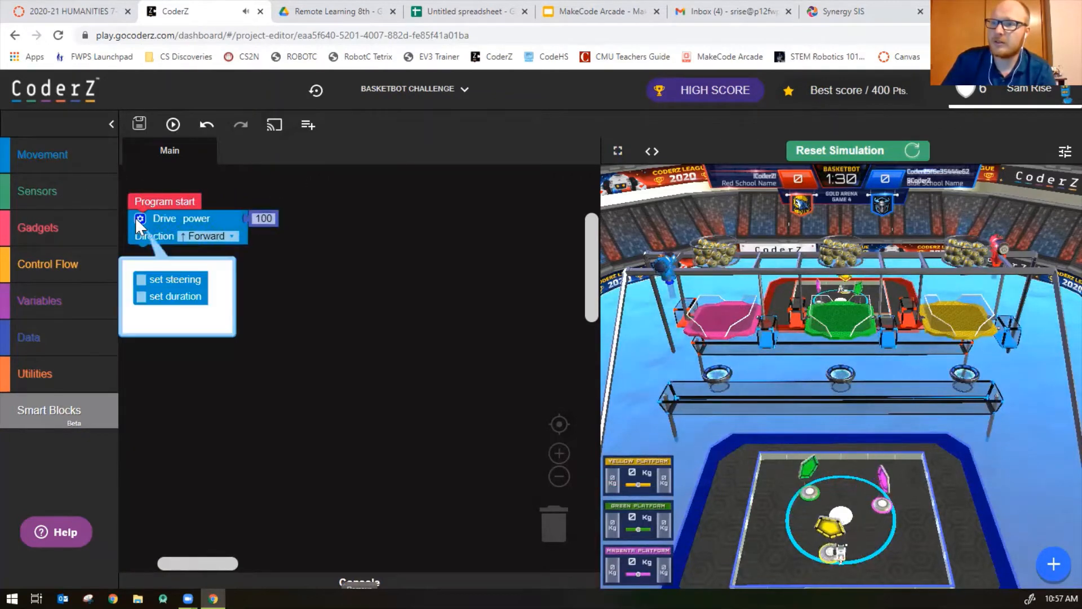
pyautogui.click(141, 297)
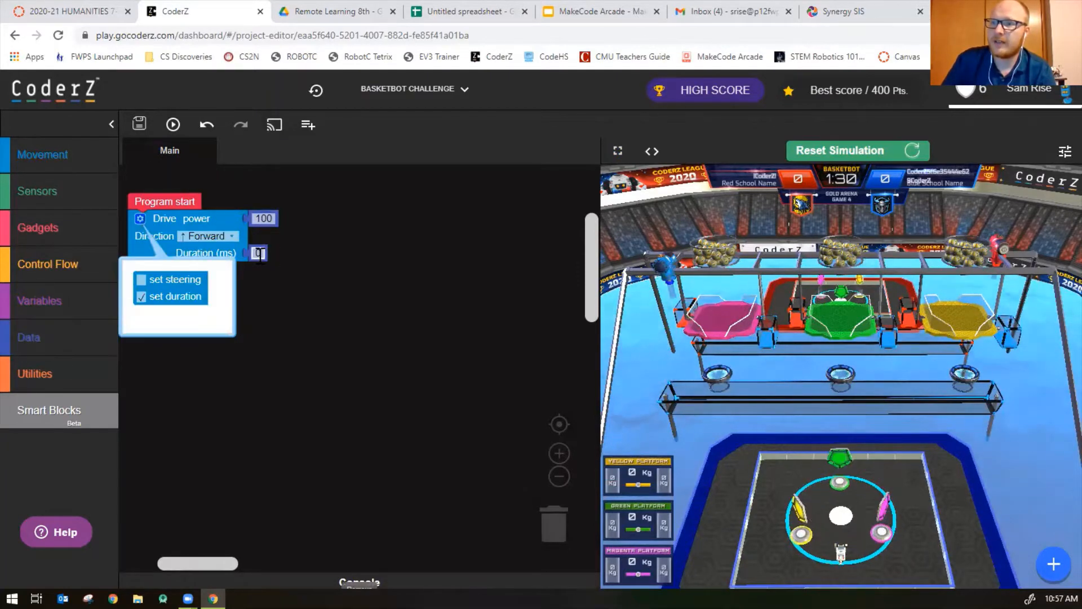
pyautogui.write('13')
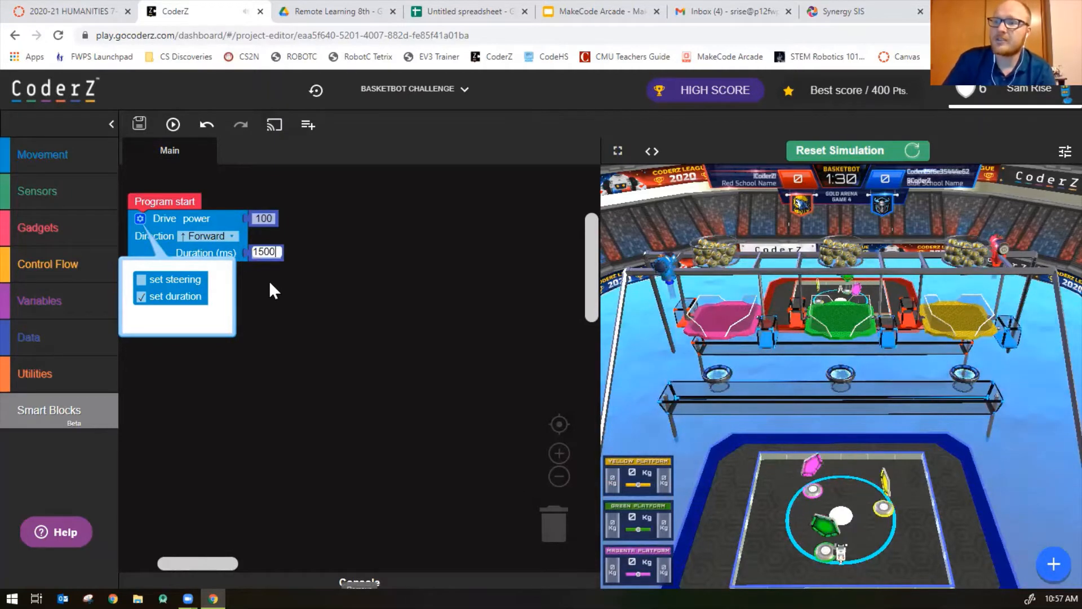
pyautogui.click(140, 219)
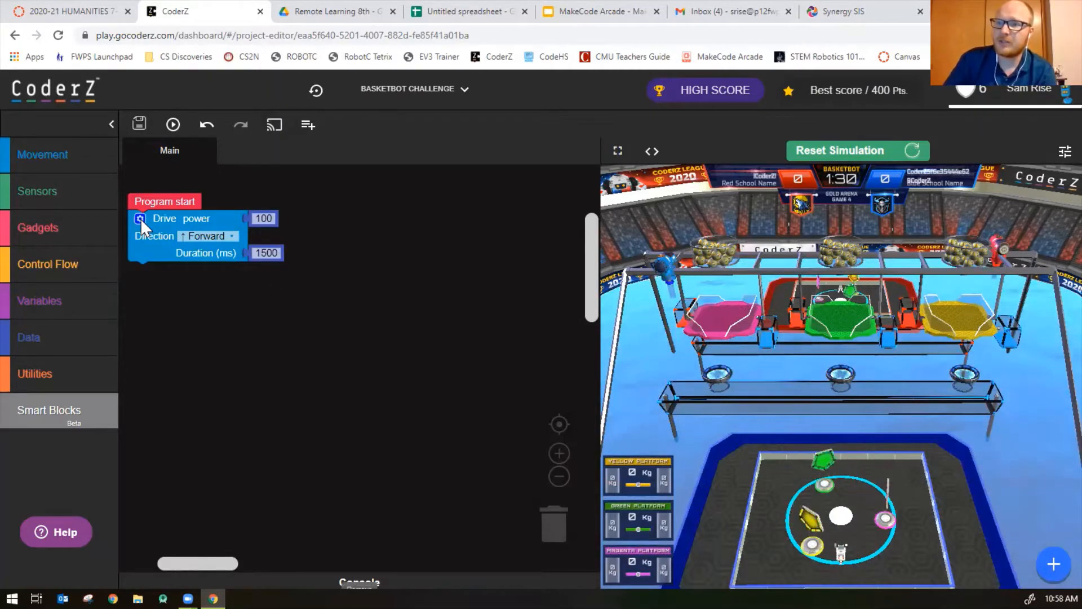
pyautogui.click(139, 219)
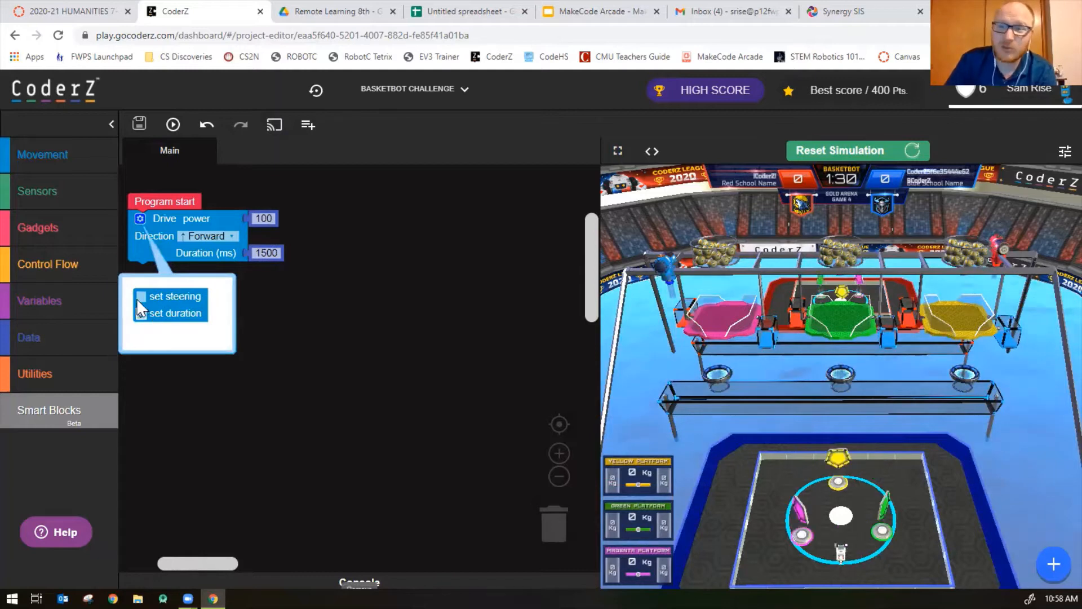
pyautogui.click(141, 313)
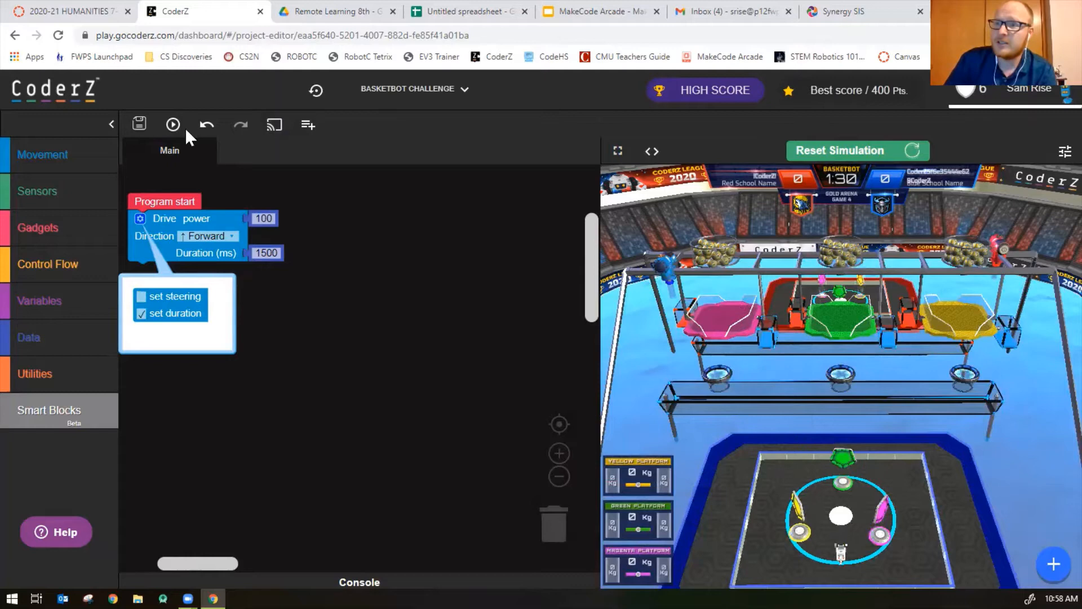
# Run the 1500 ms forward drive in the arena simulation, then stop the run.
pyautogui.click(172, 124)
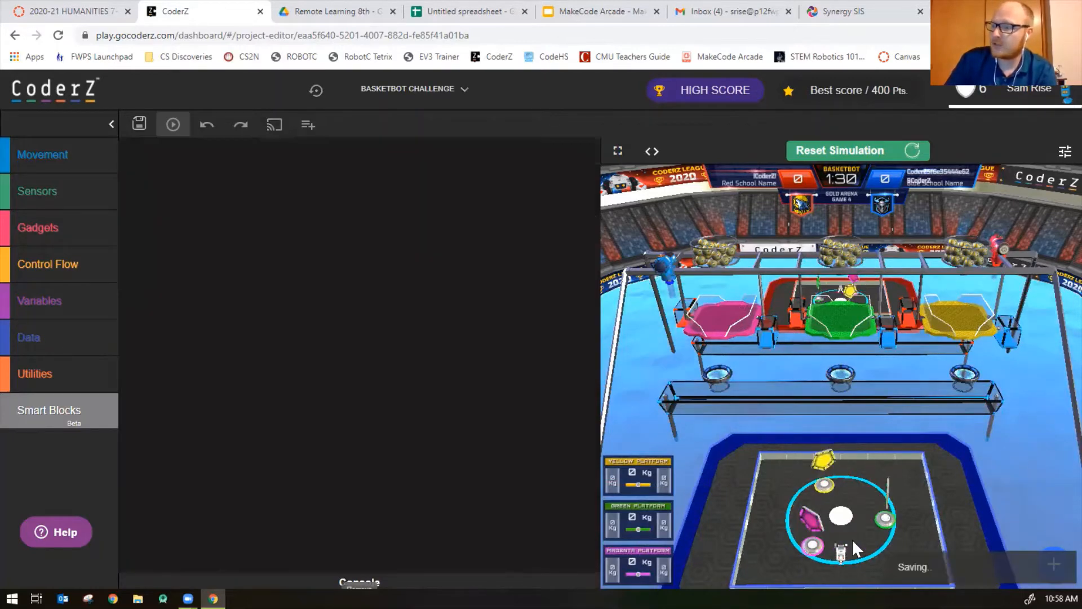
pyautogui.click(174, 124)
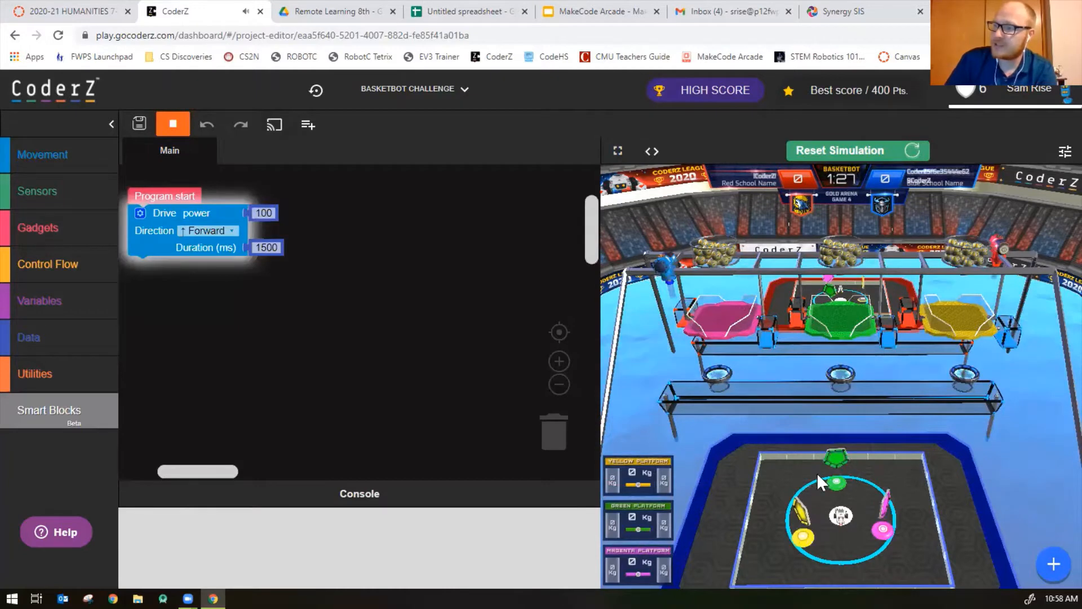
pyautogui.click(172, 124)
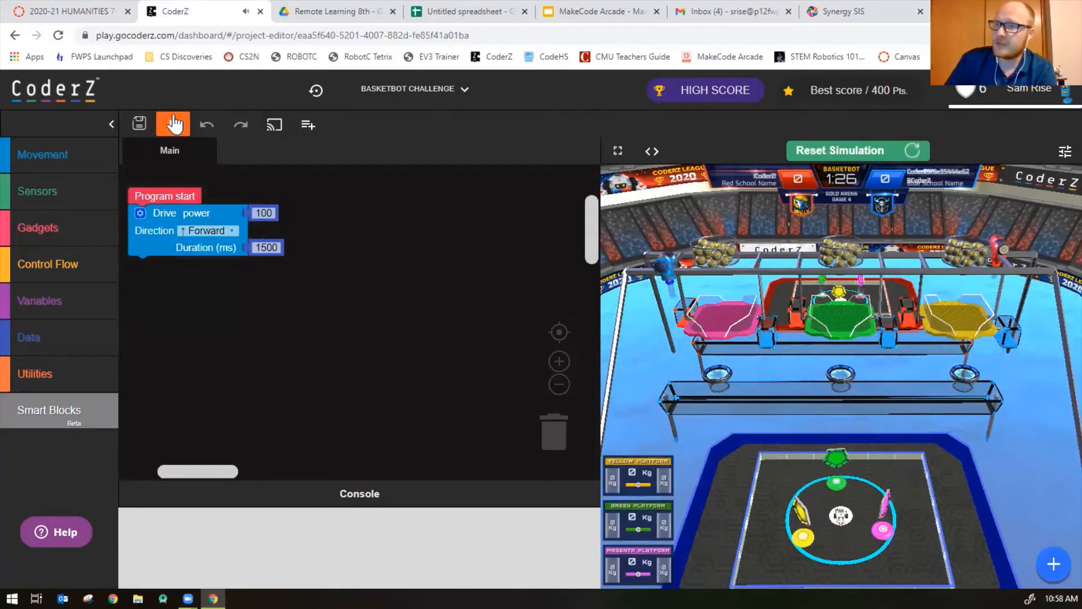
pyautogui.click(172, 124)
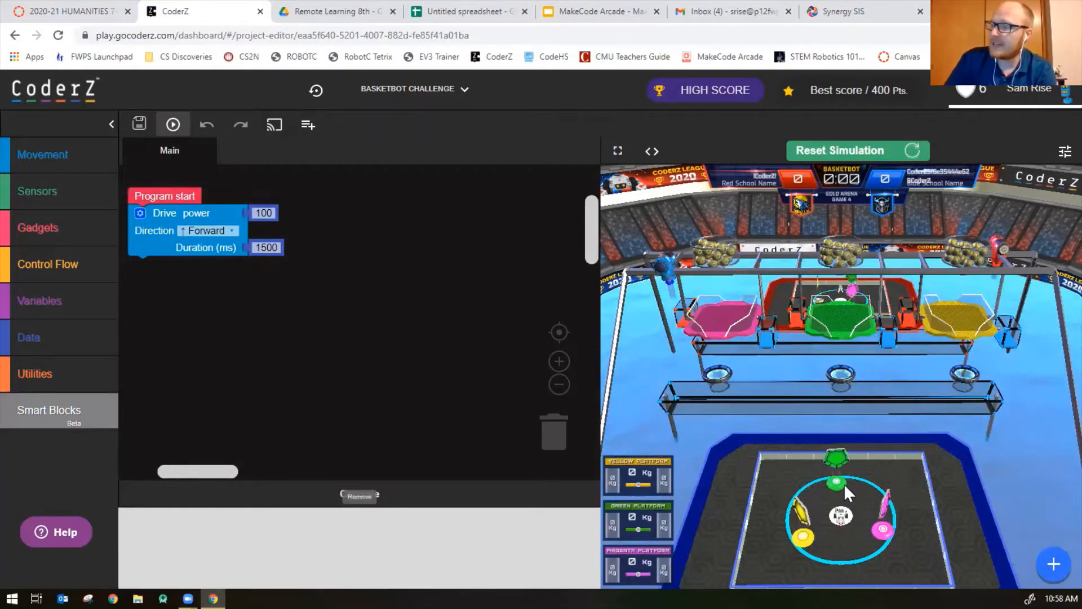
pyautogui.click(173, 124)
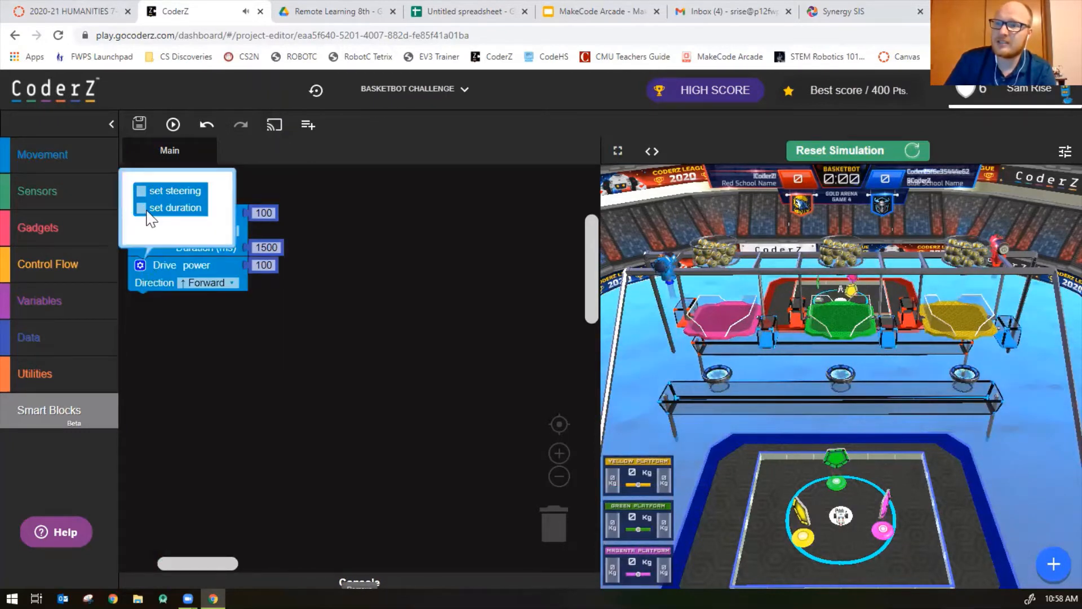
# Enable steering on the second Drive block at -100 and lower its power to 15.
pyautogui.click(141, 190)
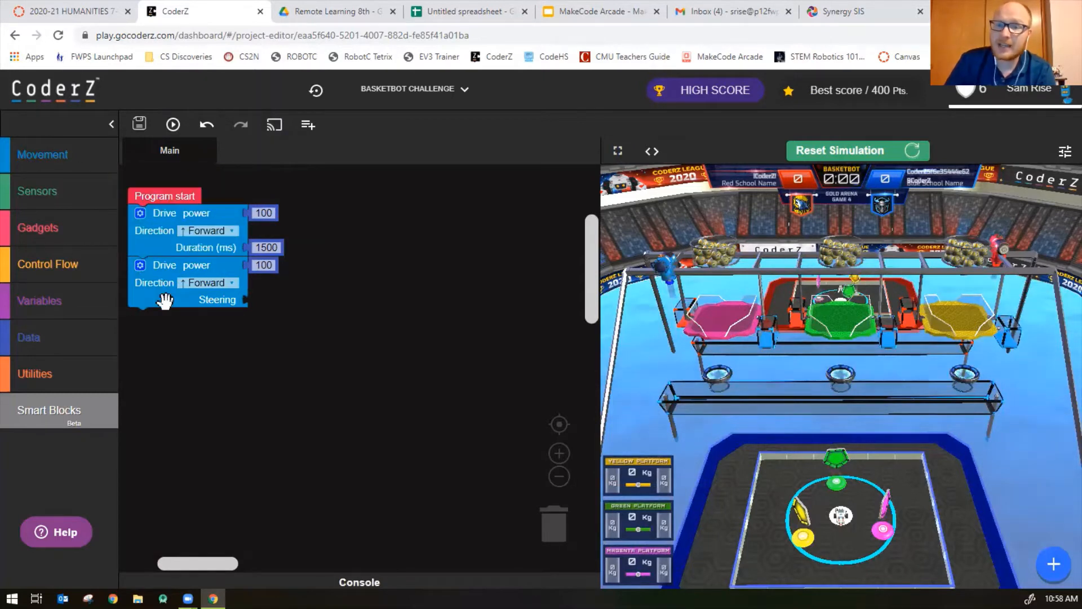
pyautogui.moveTo(54, 331)
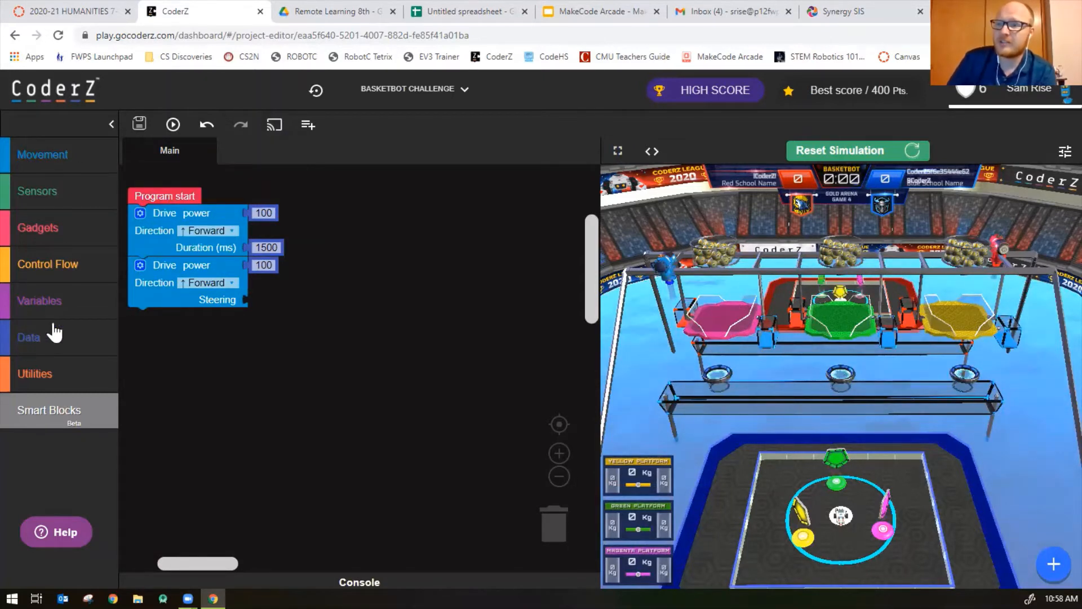
pyautogui.click(28, 337)
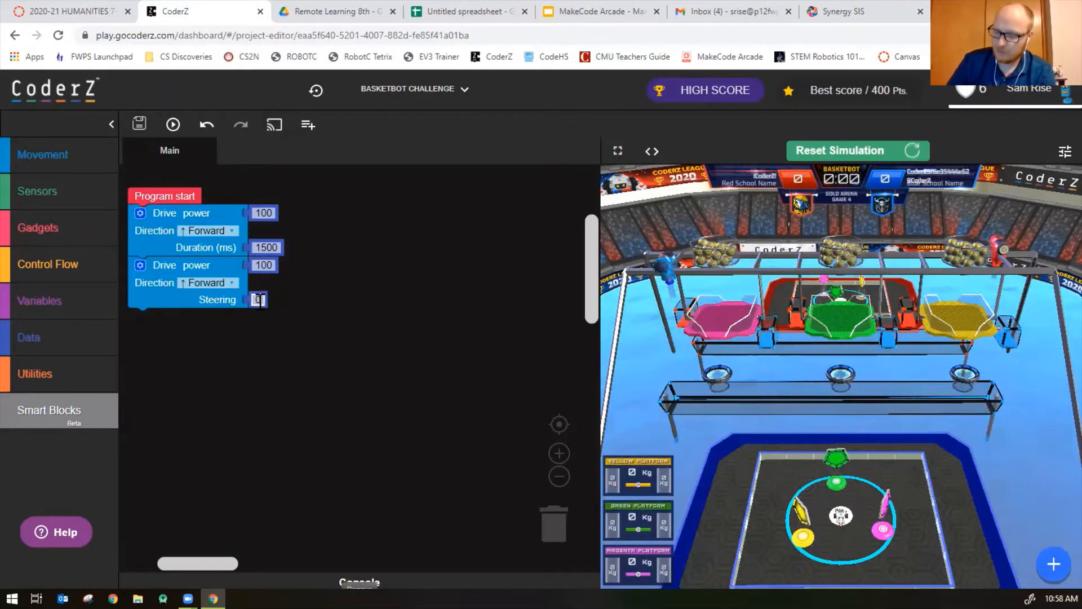
pyautogui.write('100')
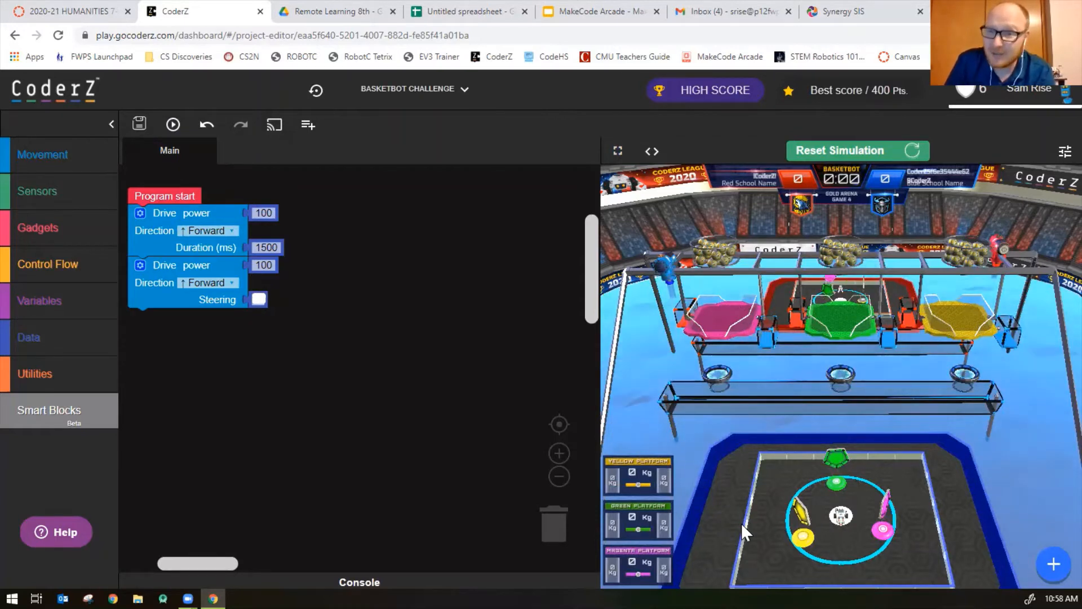
pyautogui.write('-100')
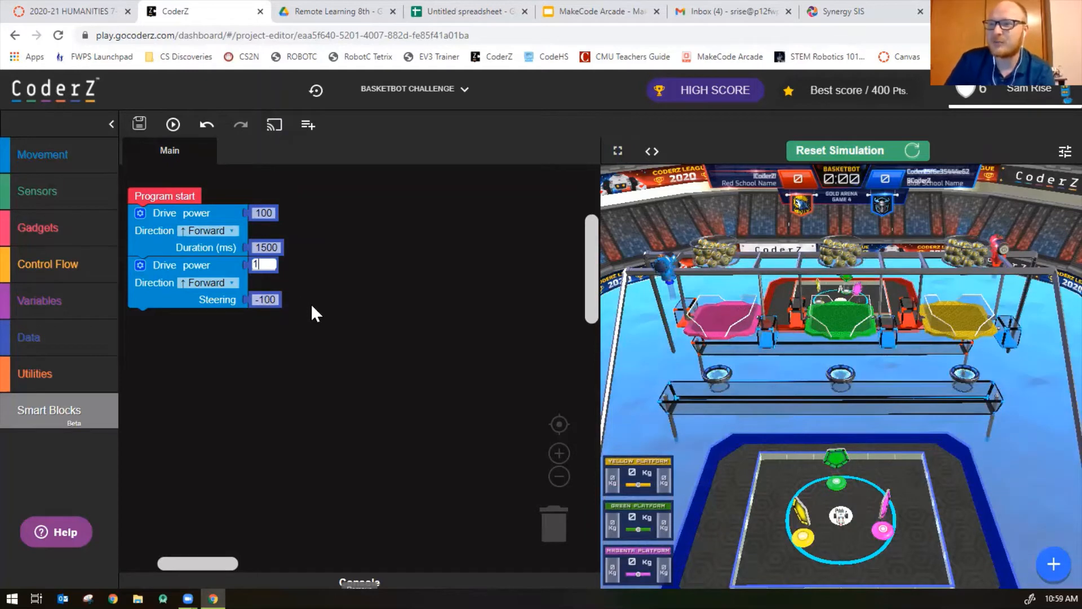
pyautogui.write('15')
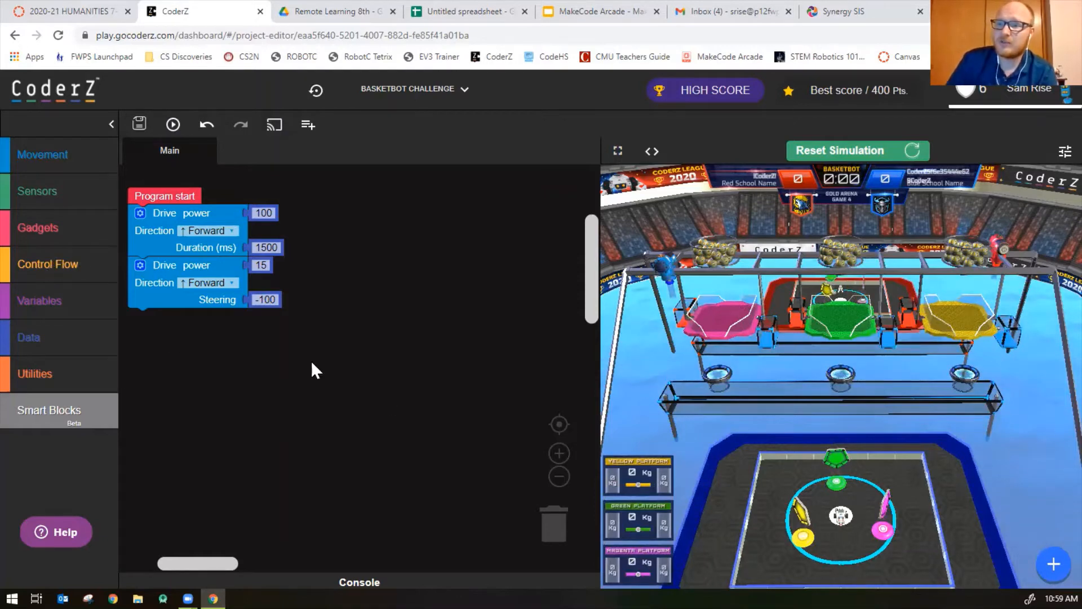
# Set the wait-until color to Magenta and the following Drive block's power to 0.
pyautogui.click(47, 264)
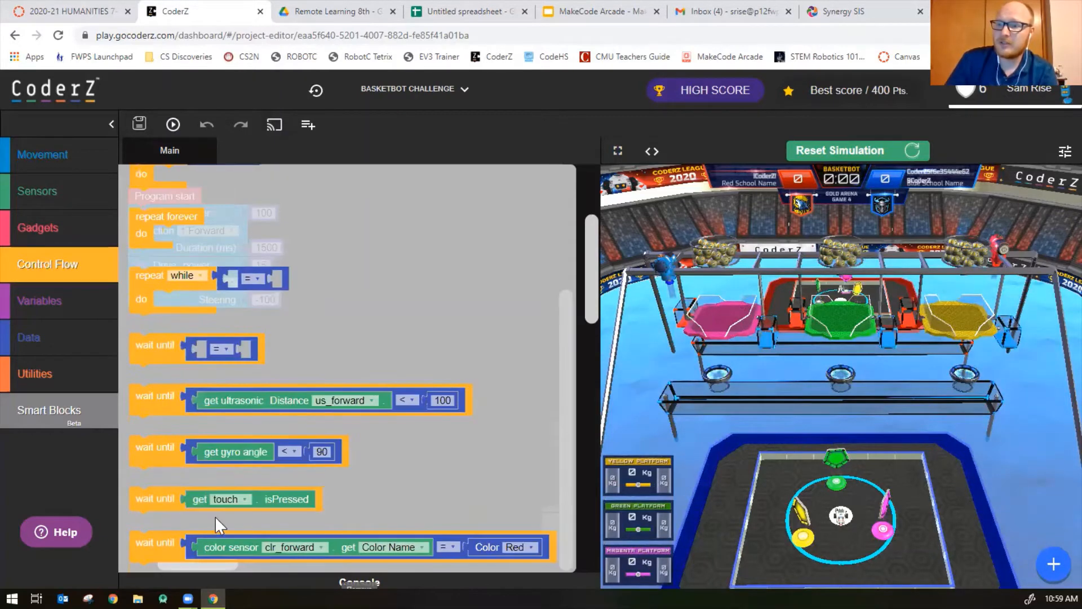
pyautogui.moveTo(284, 560)
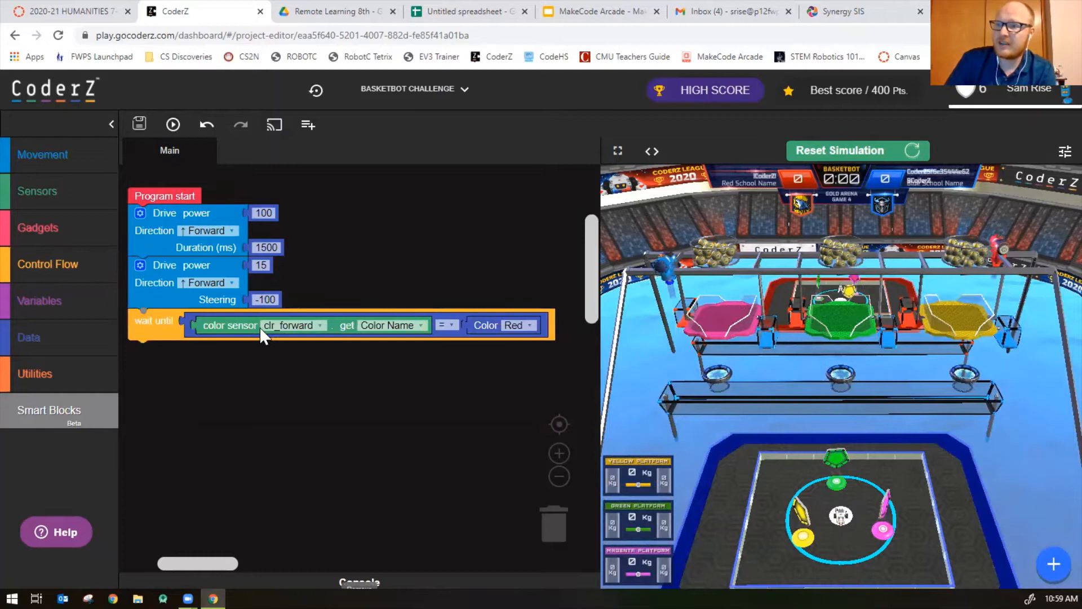
pyautogui.moveTo(365, 369)
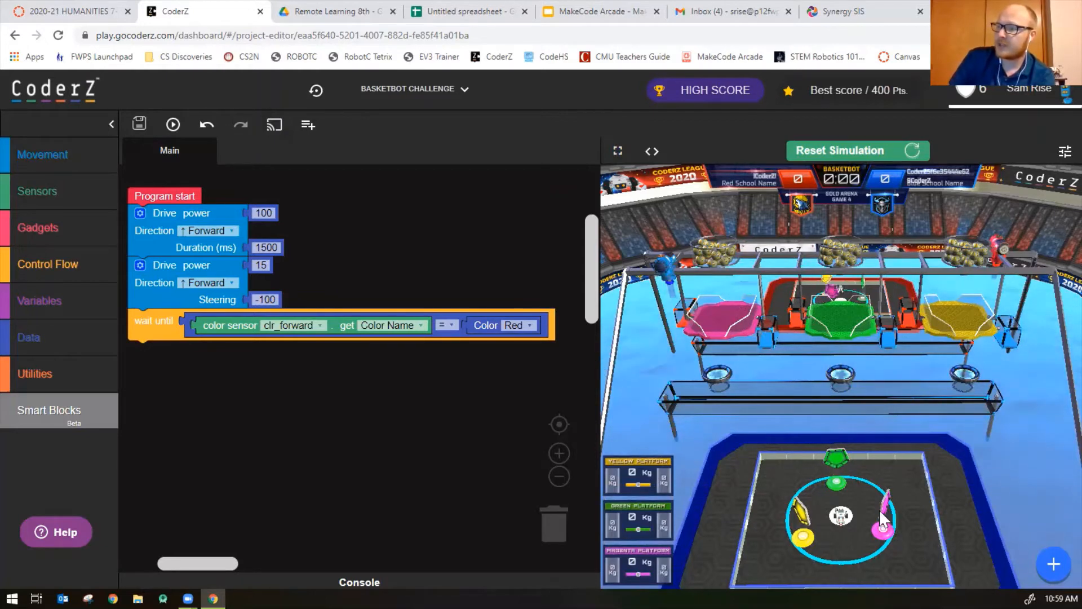
pyautogui.moveTo(514, 333)
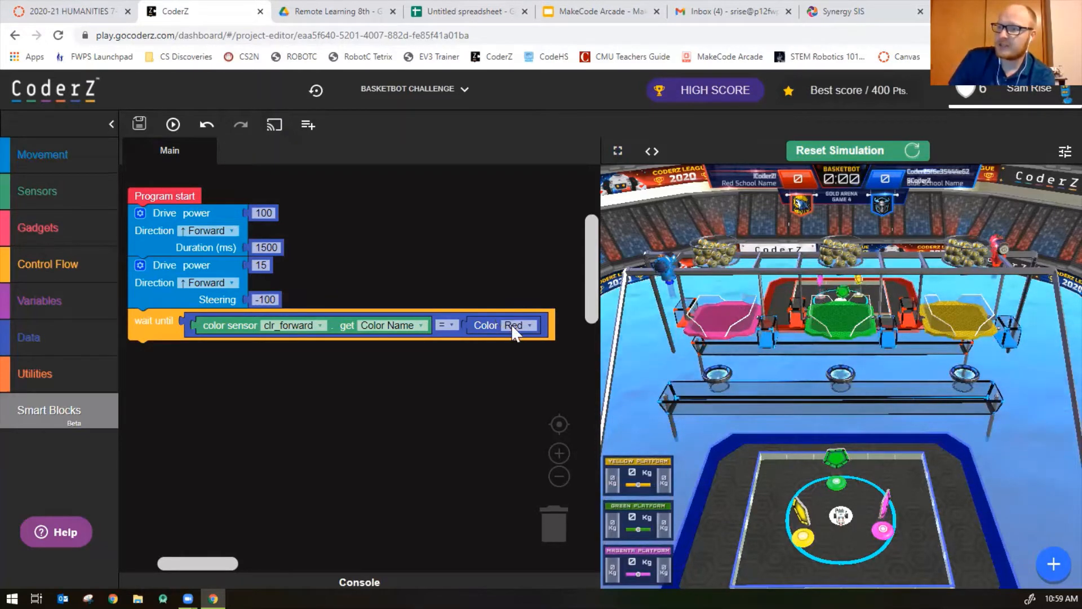
pyautogui.click(518, 325)
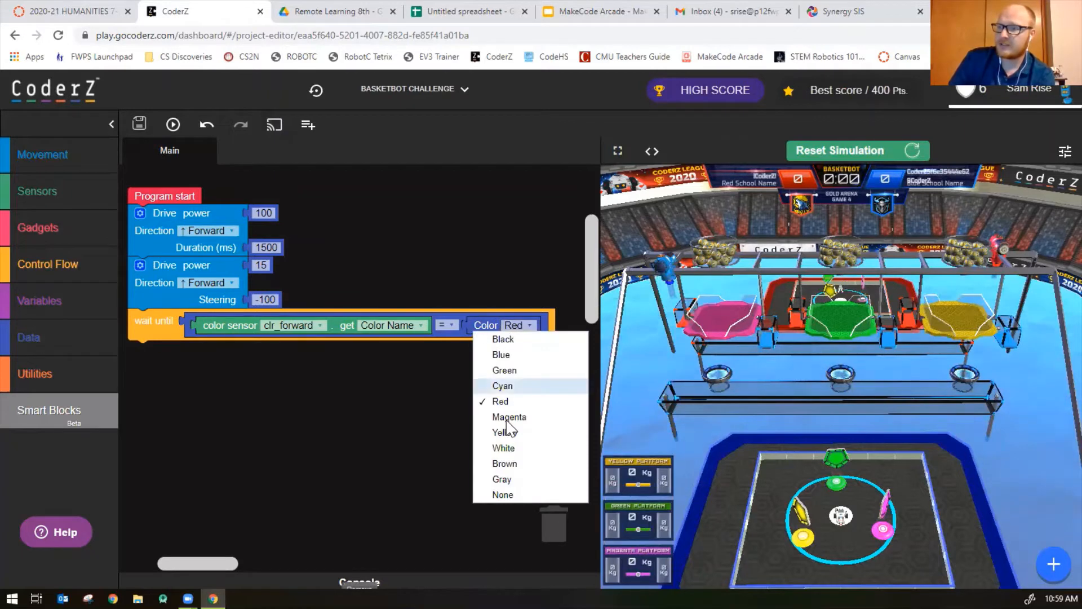
pyautogui.click(508, 417)
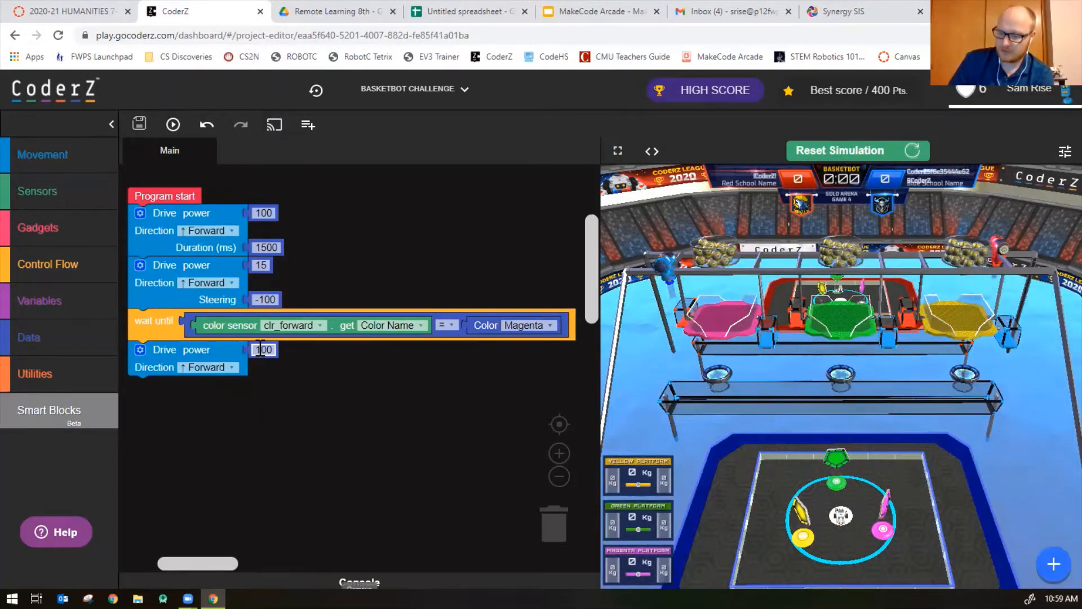
pyautogui.write('0')
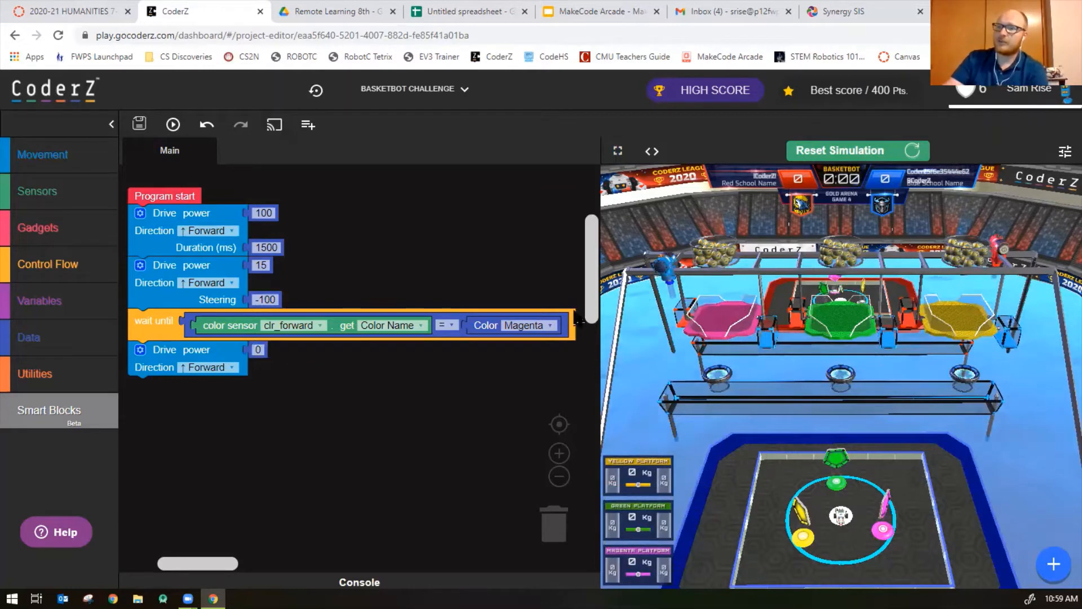
pyautogui.click(859, 151)
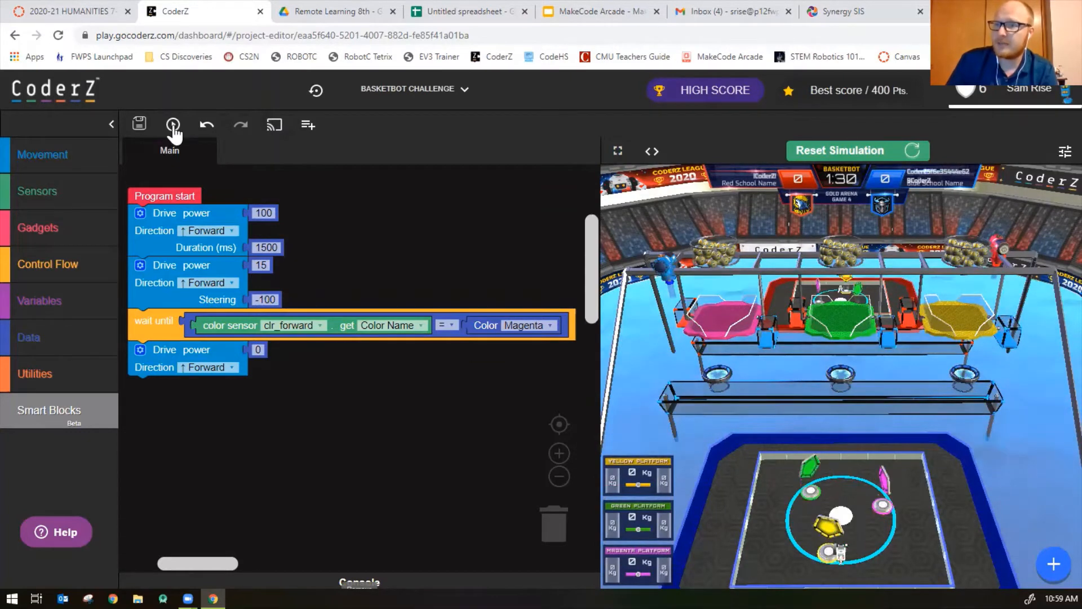
# Run the Magenta-stop program in the arena simulation, then stop it.
pyautogui.click(172, 124)
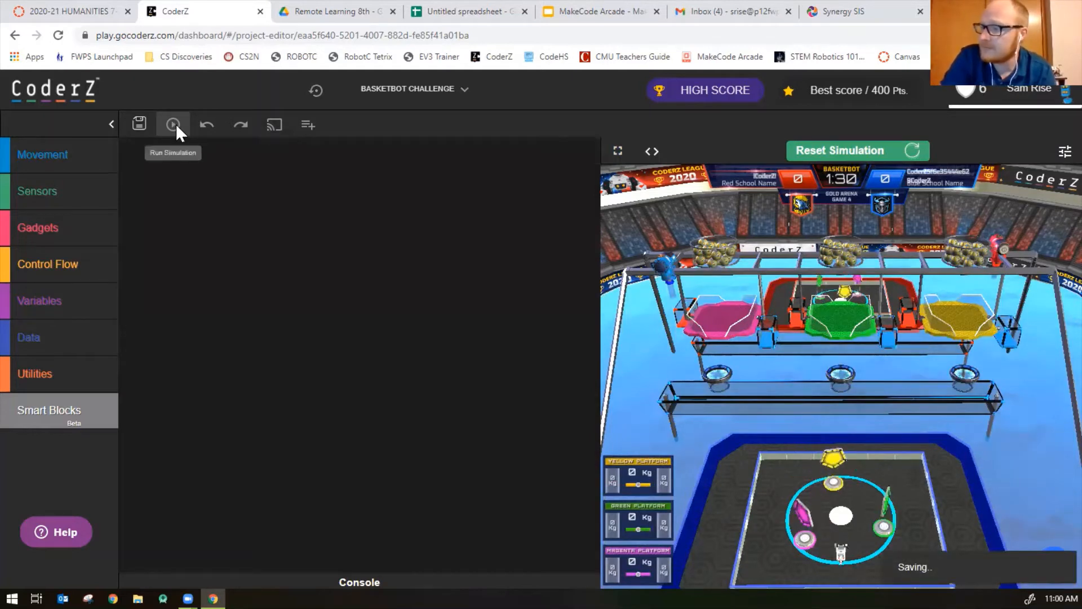
pyautogui.click(174, 124)
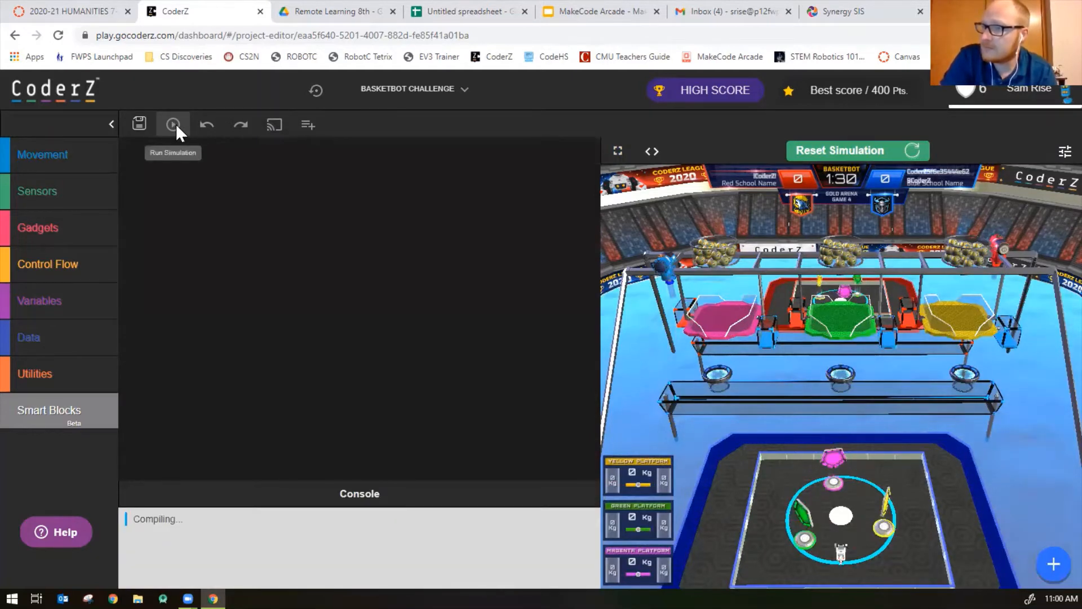
pyautogui.click(173, 124)
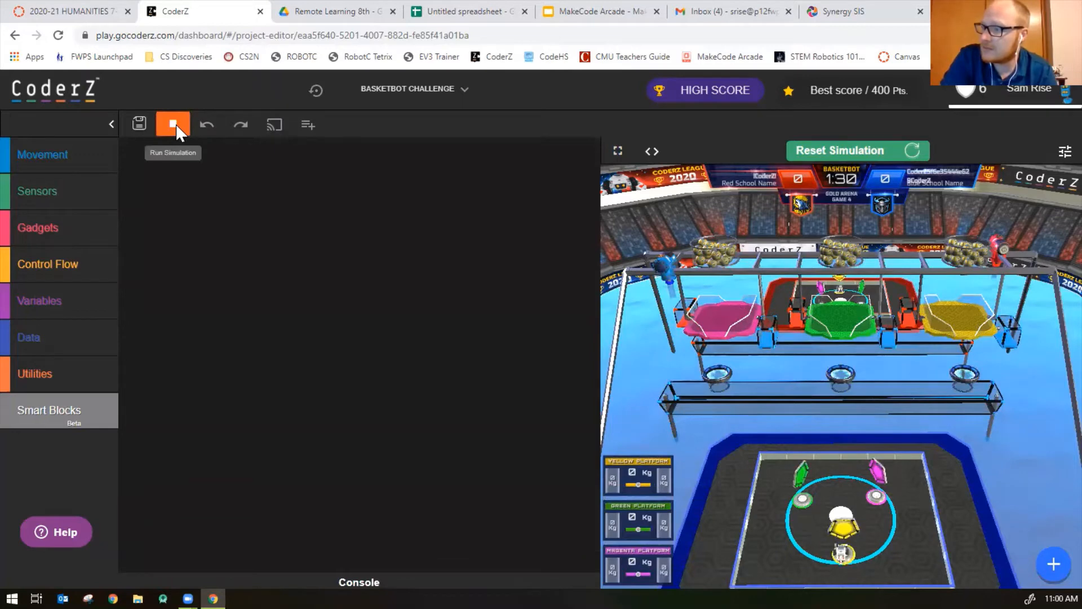
pyautogui.click(172, 122)
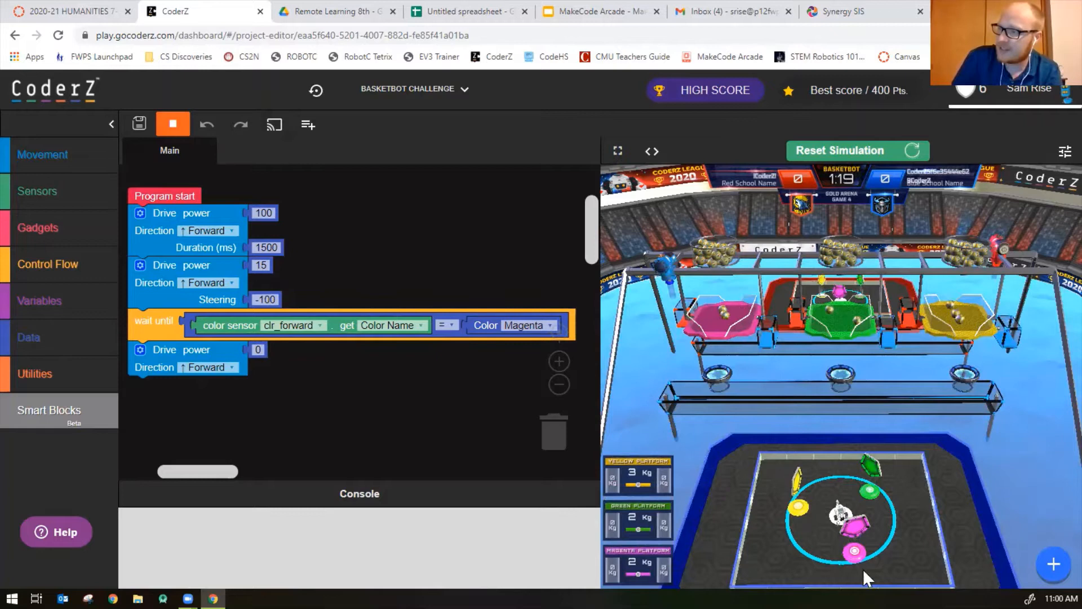
pyautogui.click(173, 124)
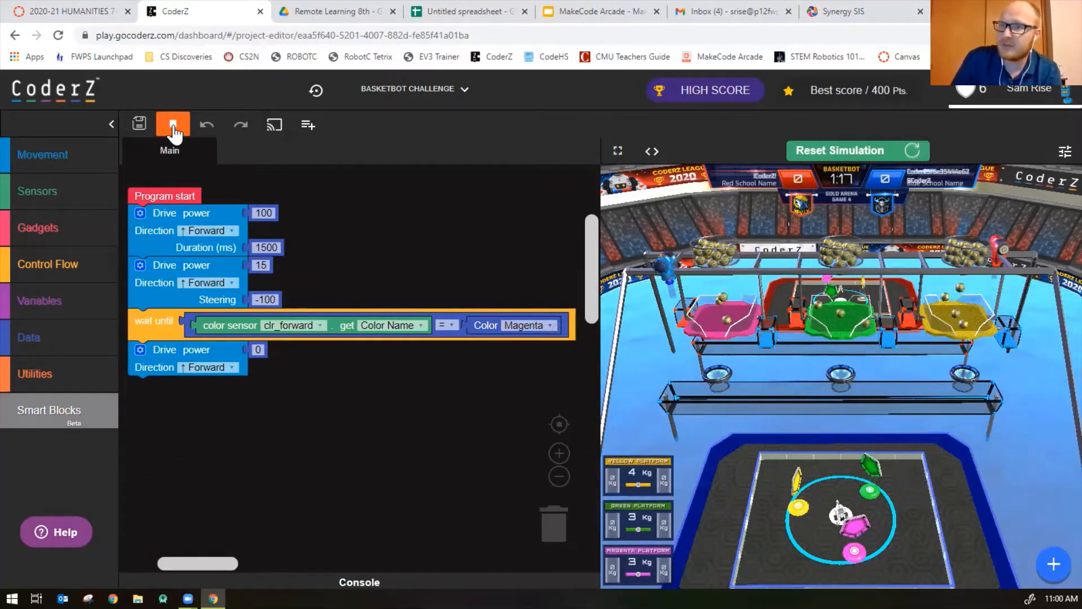
pyautogui.click(172, 124)
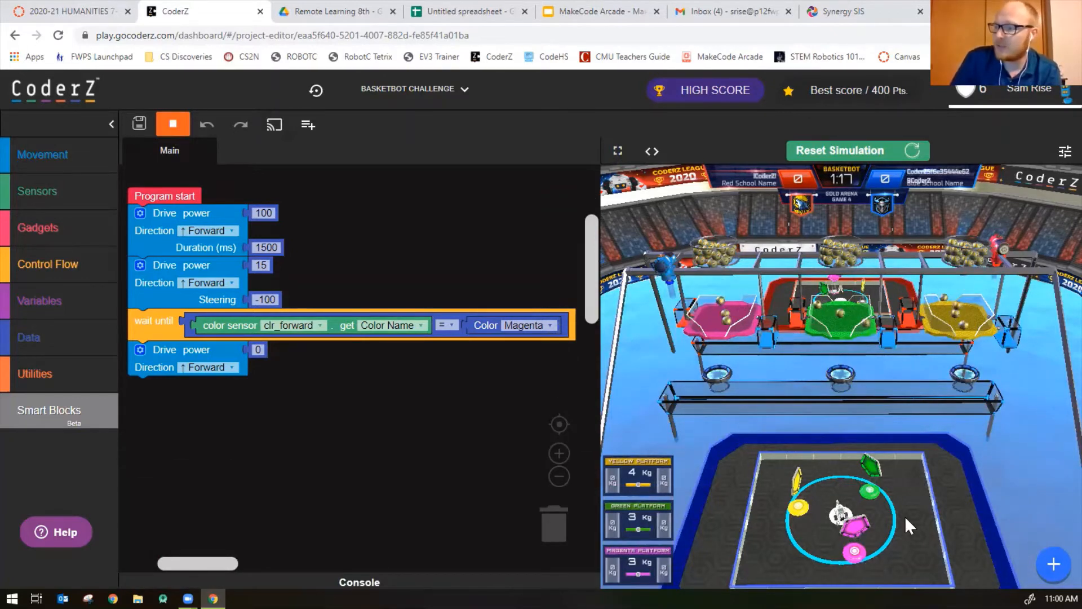
pyautogui.click(172, 124)
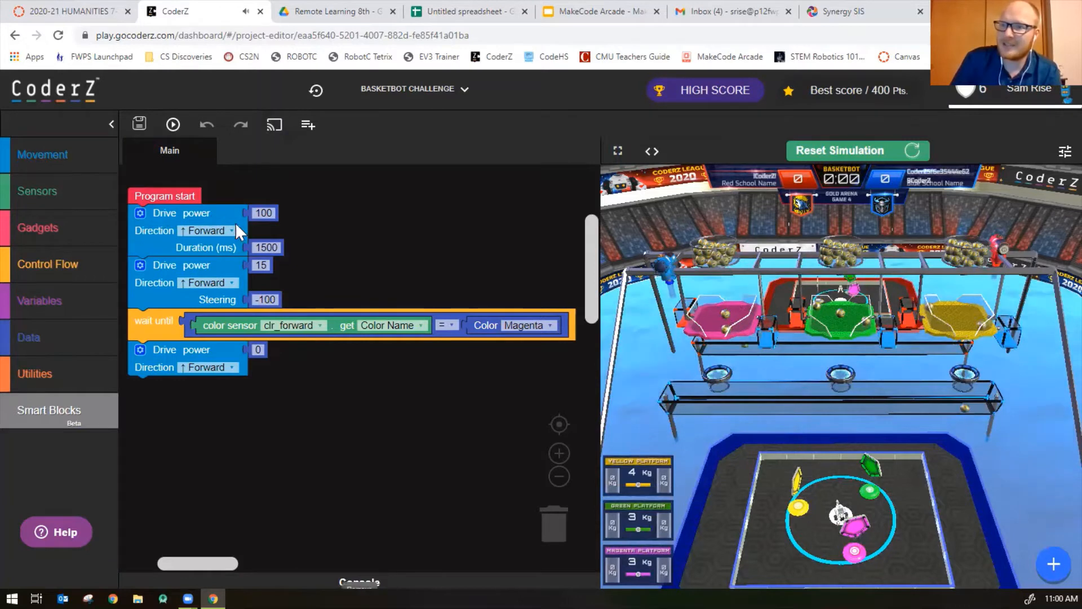
pyautogui.moveTo(158, 228)
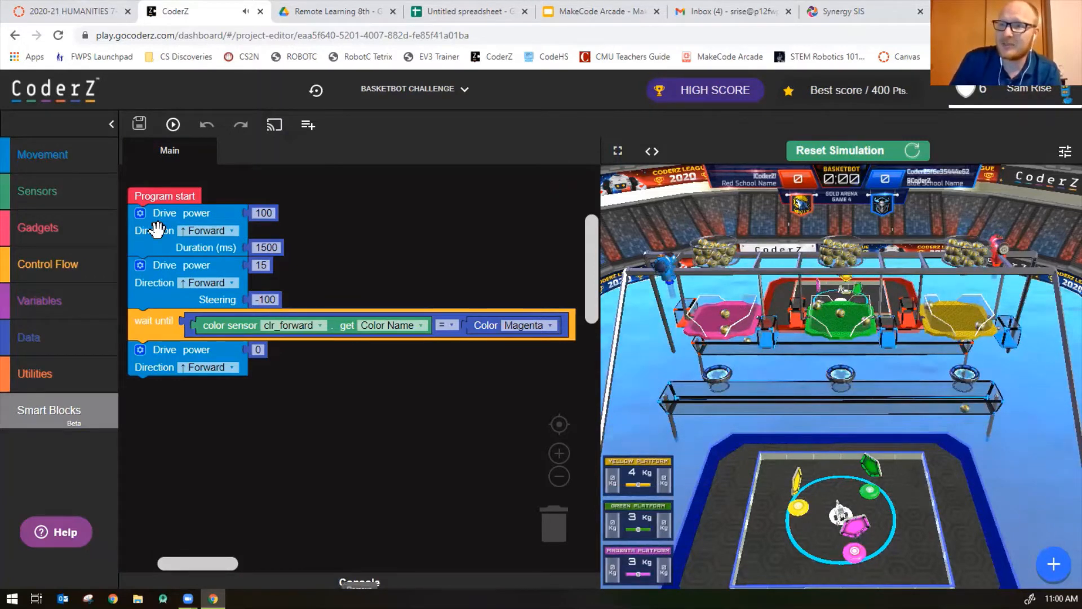
# Duplicate the forward drive, add a 10000 ms wait, and make the last copied drive go Backward.
pyautogui.rightClick(164, 223)
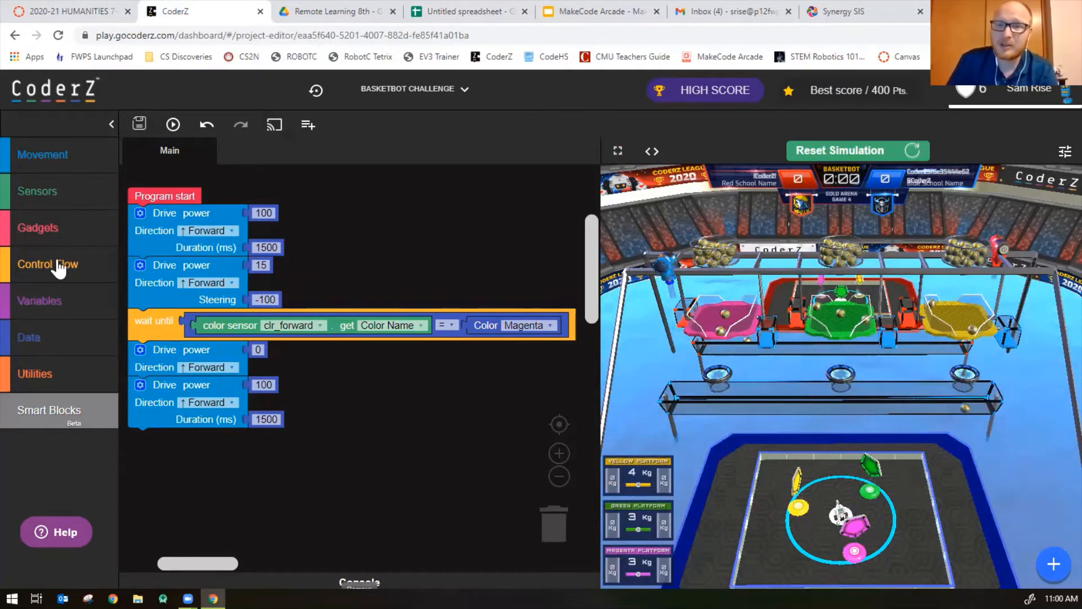
pyautogui.click(48, 264)
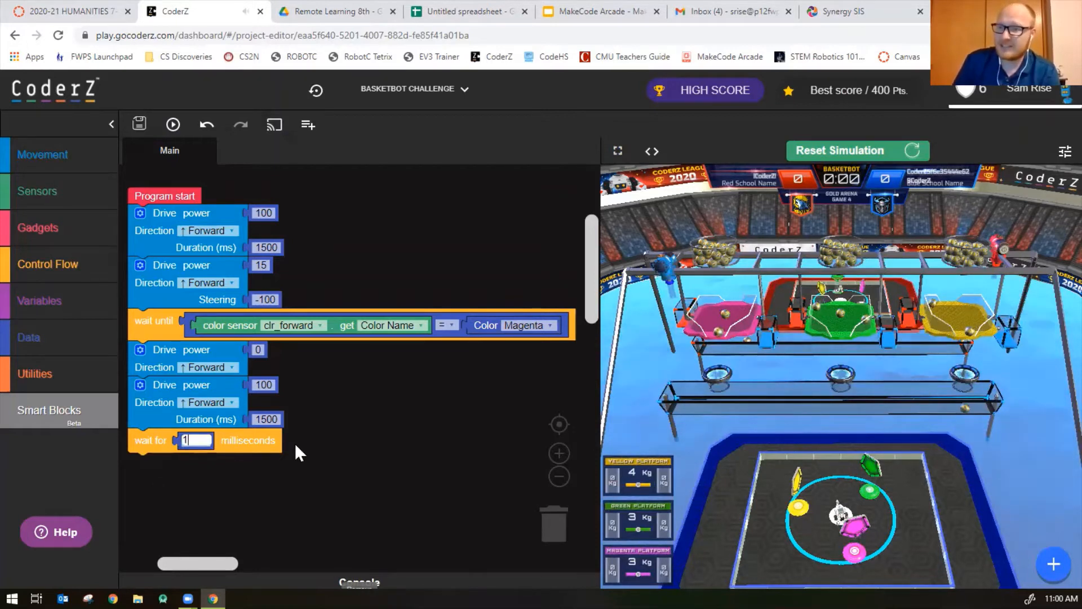
pyautogui.write('10000')
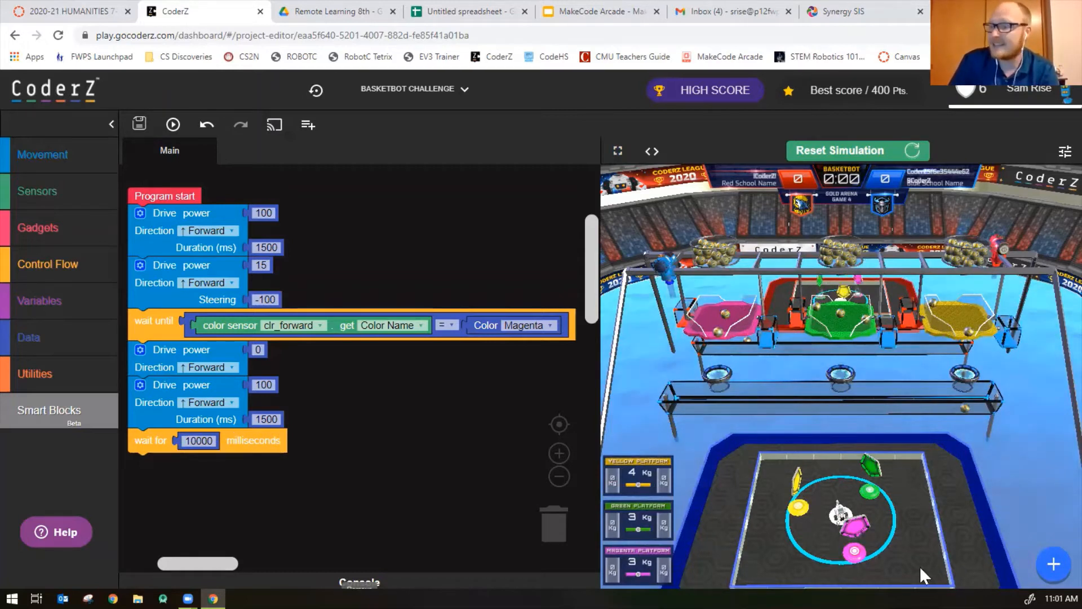
pyautogui.moveTo(235, 286)
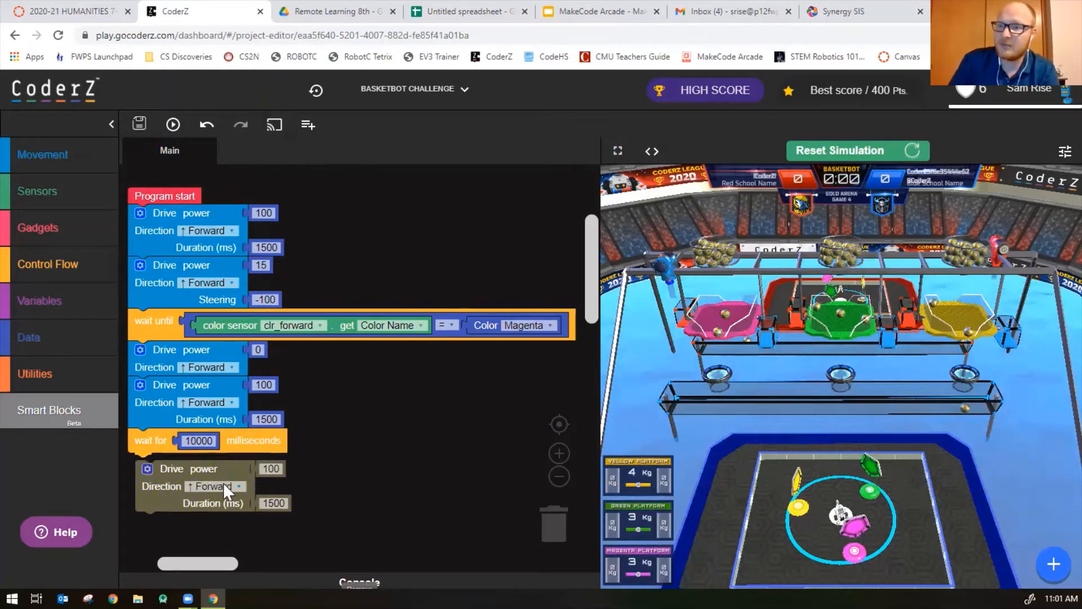
pyautogui.click(210, 486)
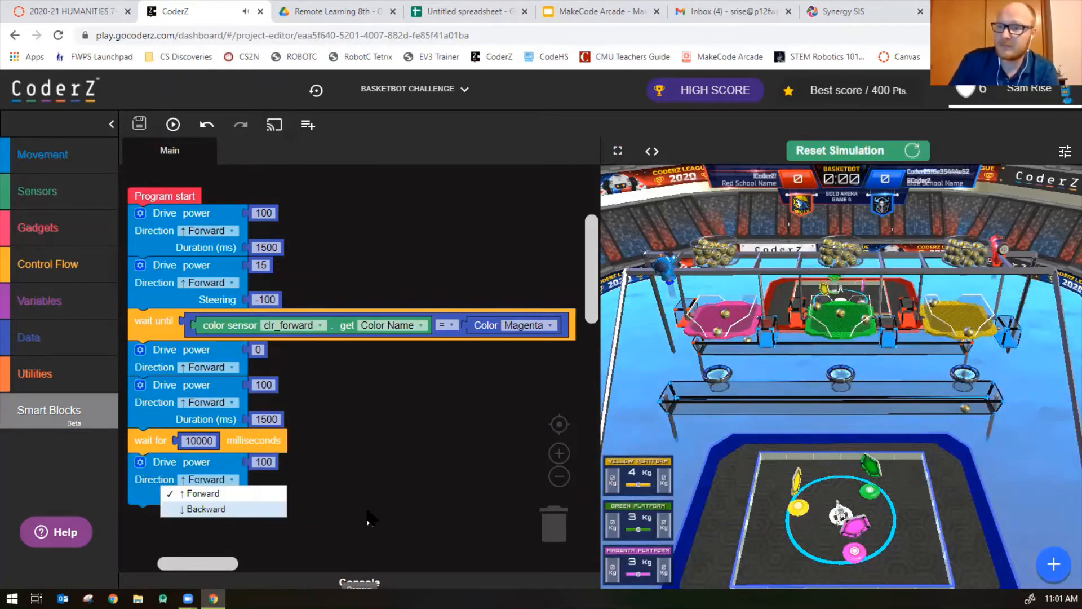
pyautogui.click(205, 509)
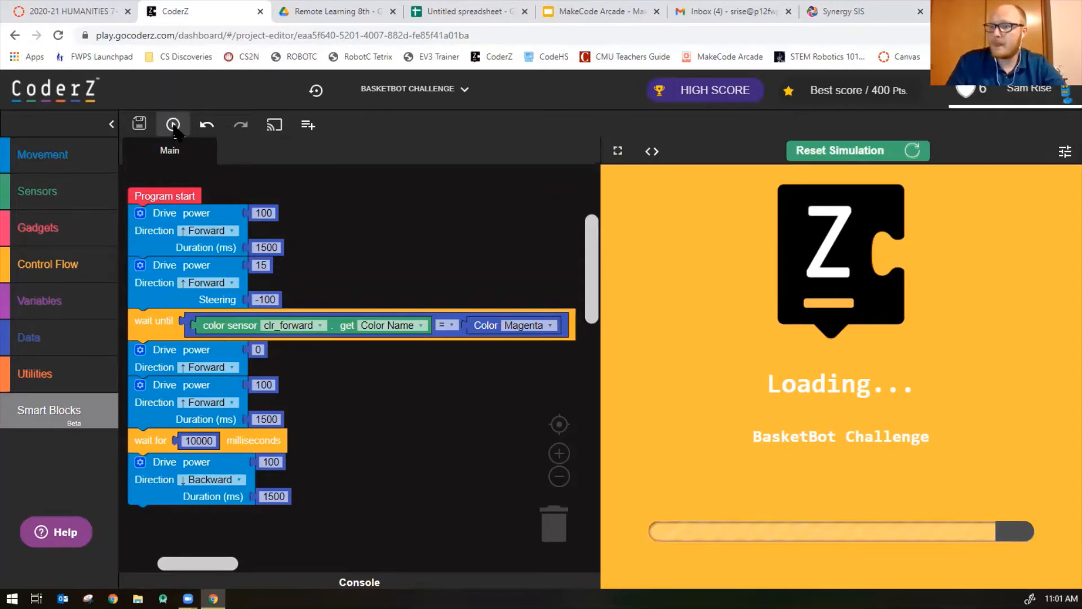
# Run the forward-wait-reverse program in the arena simulation, then stop it.
pyautogui.click(173, 124)
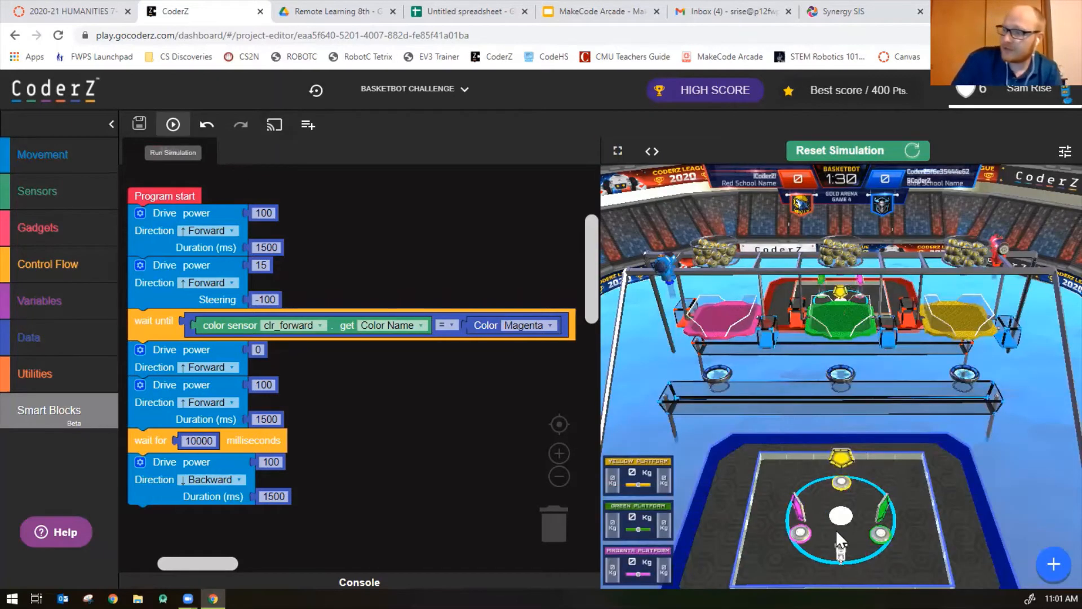
pyautogui.click(174, 124)
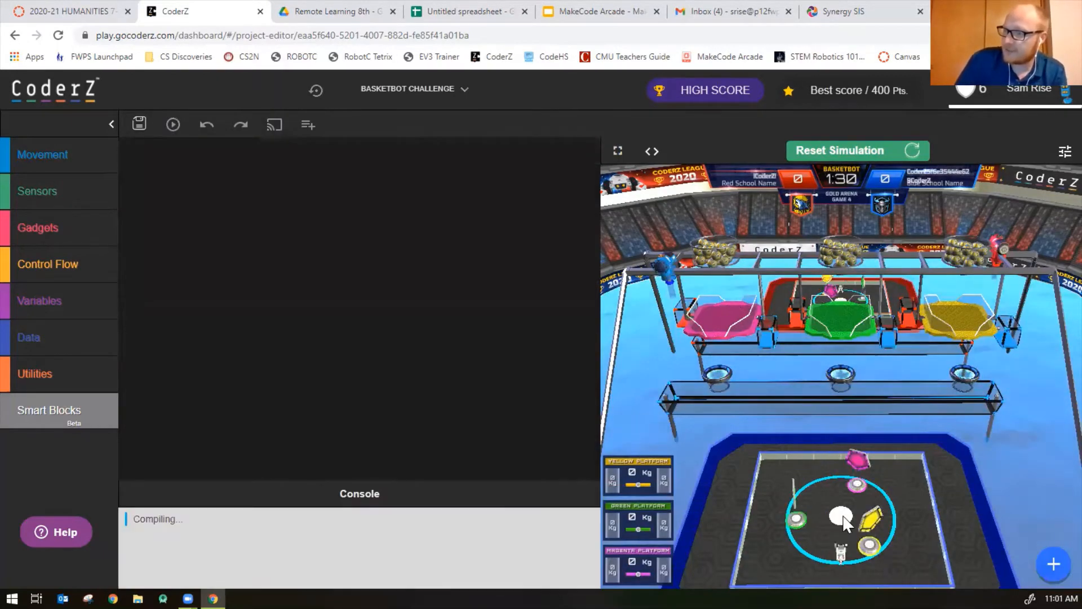
pyautogui.click(172, 124)
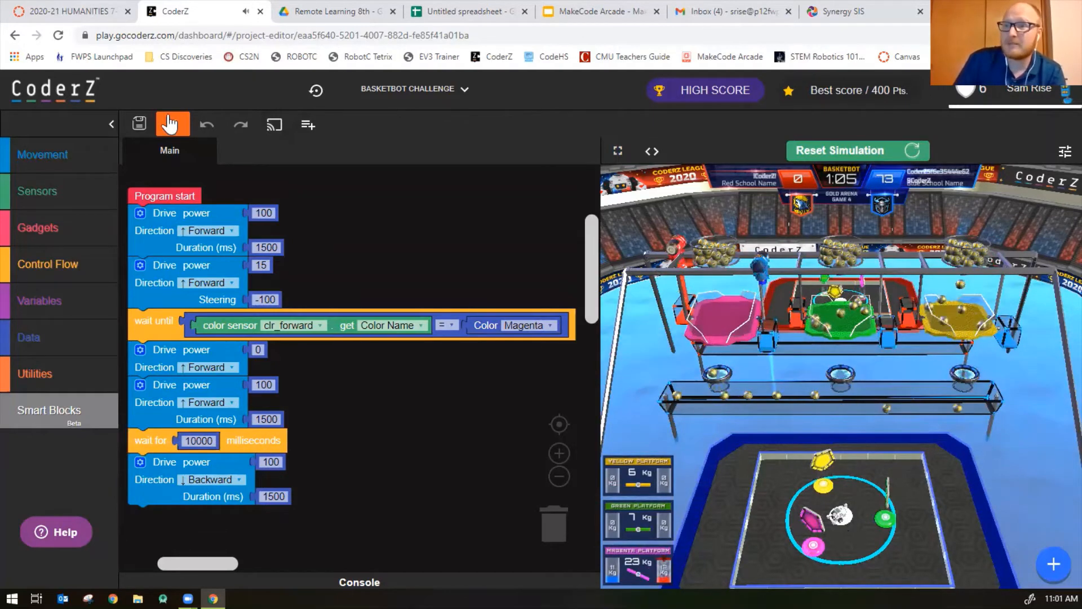
pyautogui.click(172, 123)
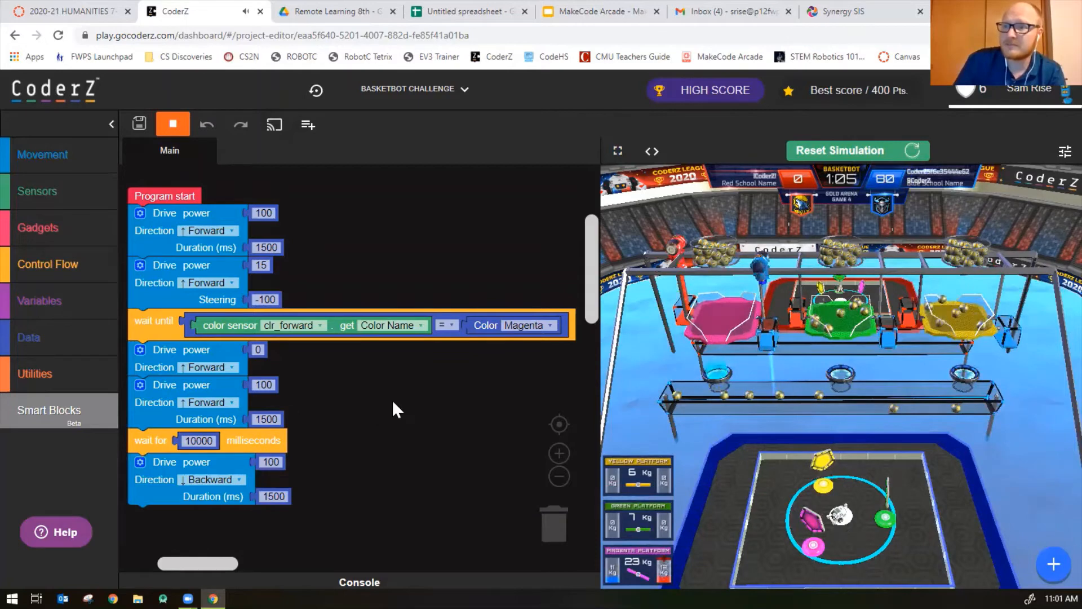
pyautogui.click(172, 124)
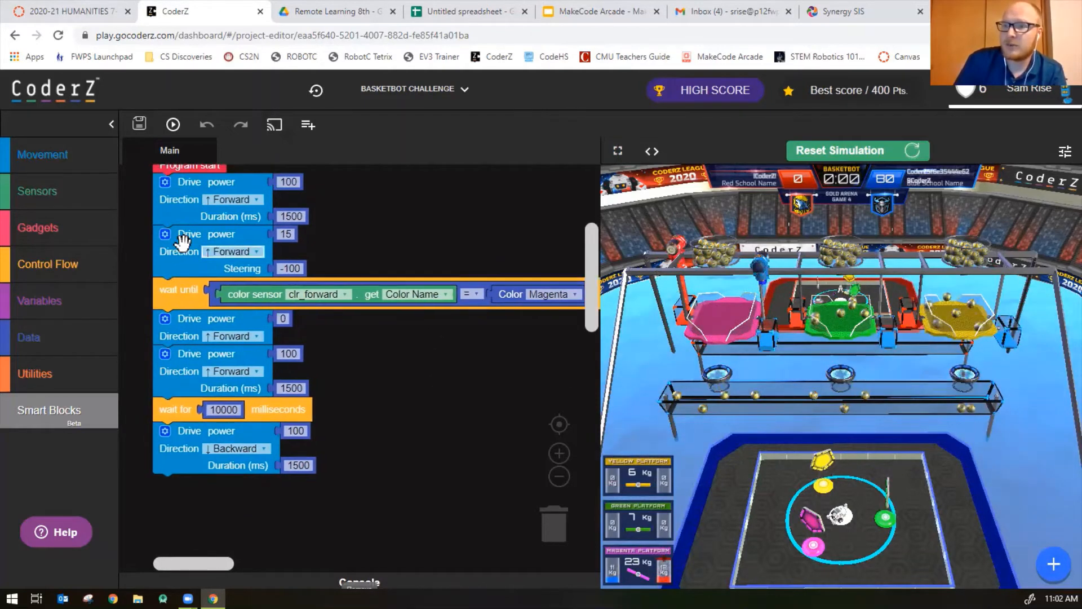
# Duplicate the turn and color-wait steps for Green, then copy the stop-and-drive blocks after it.
pyautogui.rightClick(186, 237)
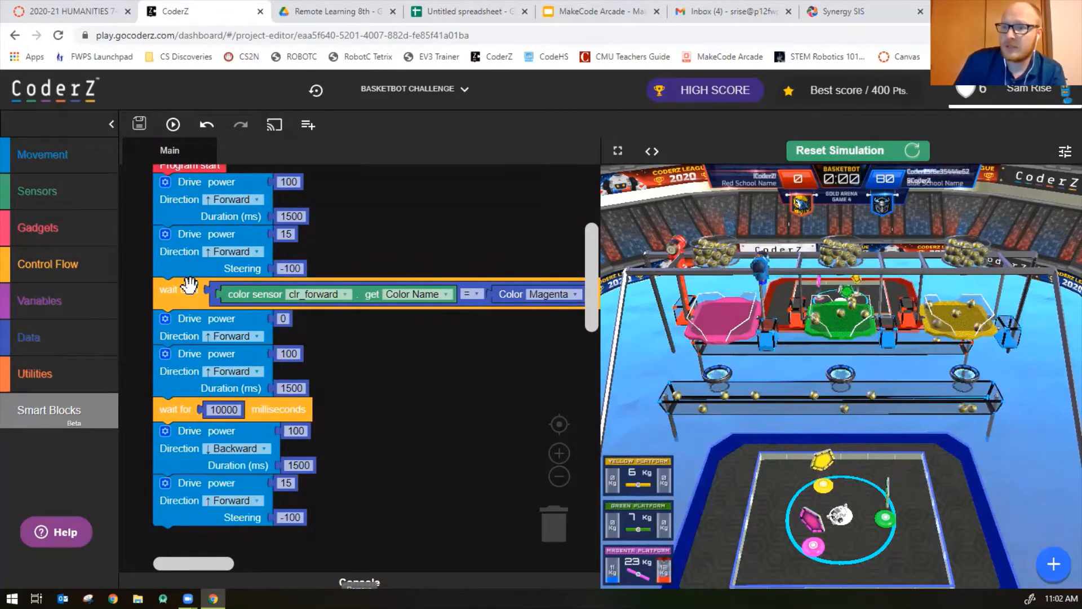
pyautogui.rightClick(171, 290)
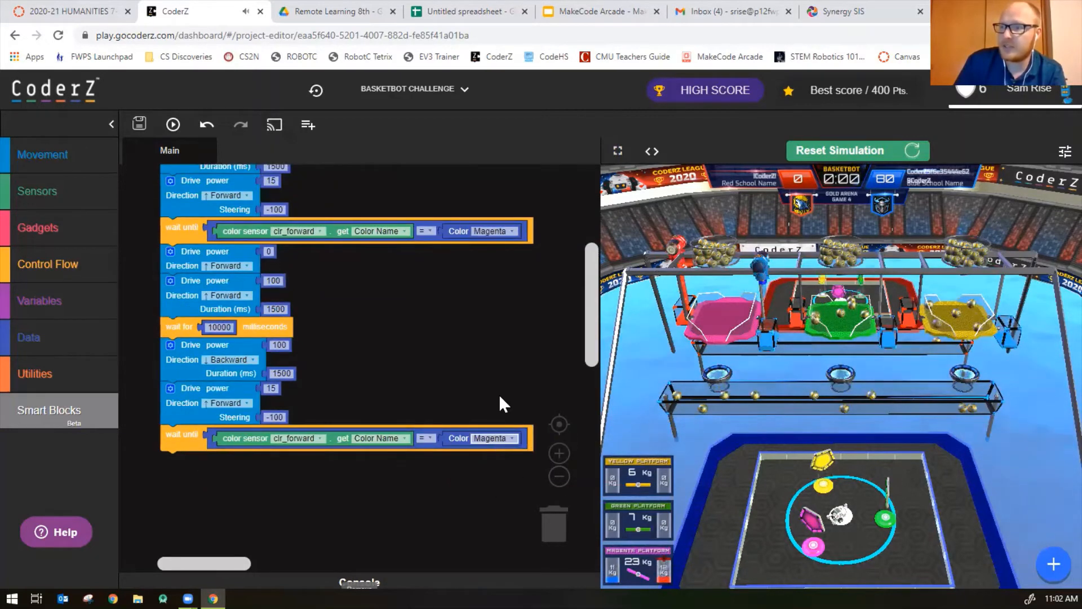
pyautogui.click(489, 437)
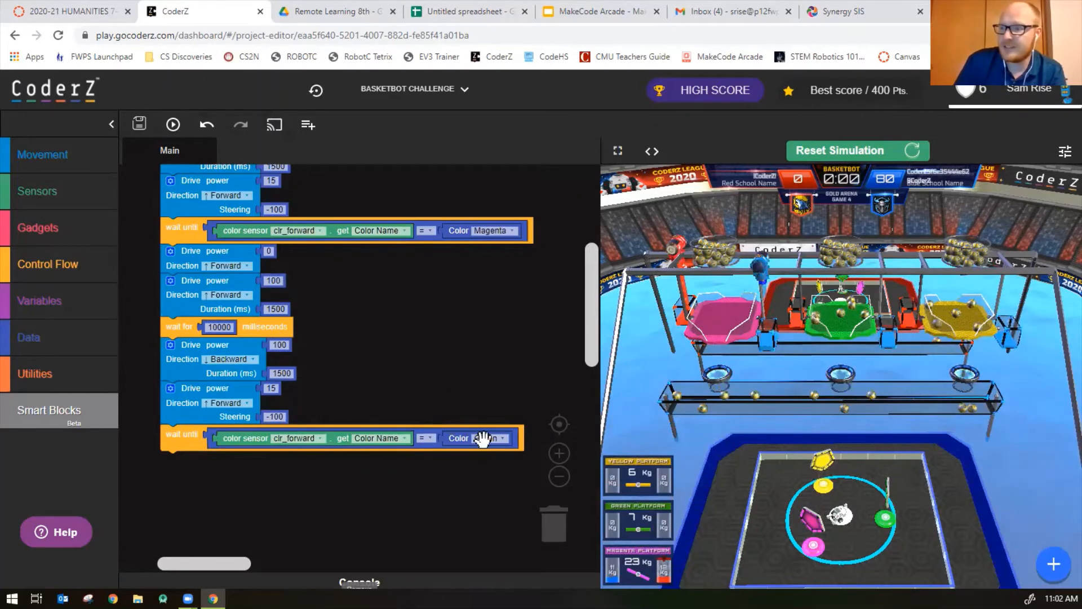
pyautogui.click(489, 437)
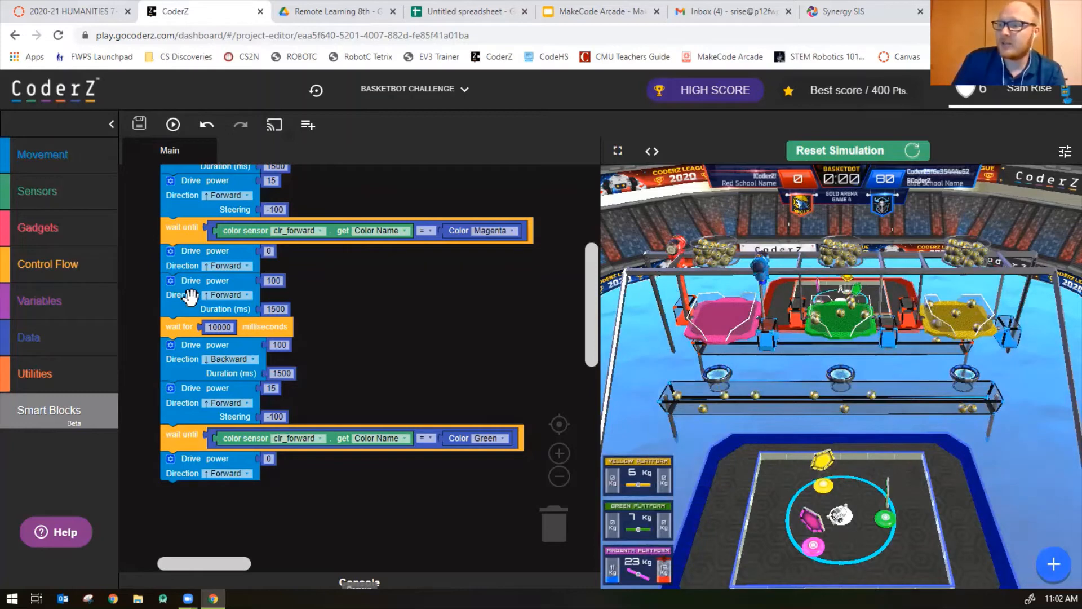
pyautogui.rightClick(196, 294)
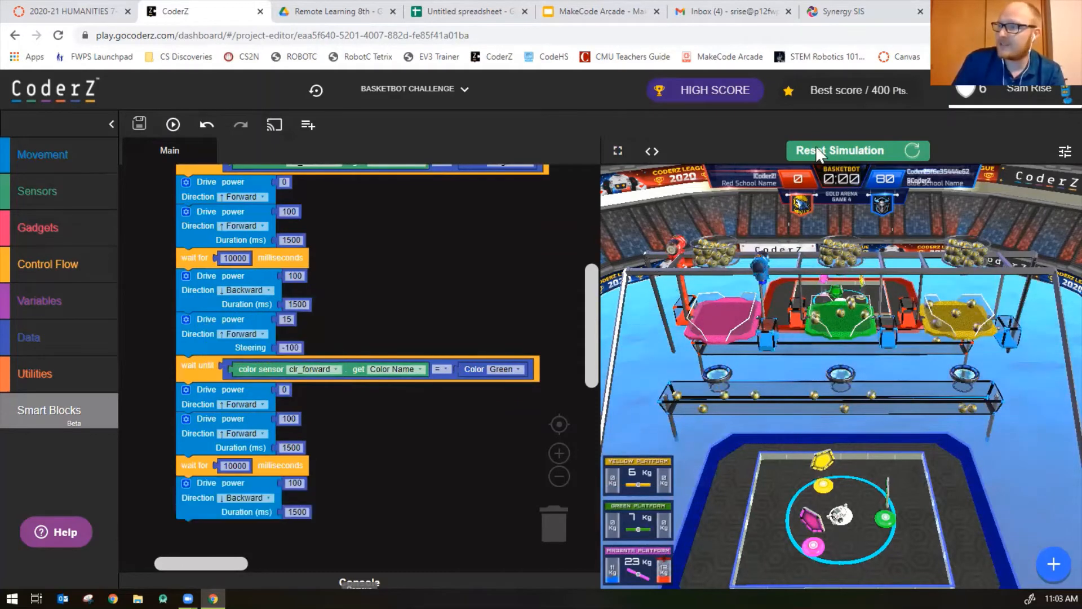
# Reset the arena, run the program through the Green sequence, then stop it.
pyautogui.click(857, 150)
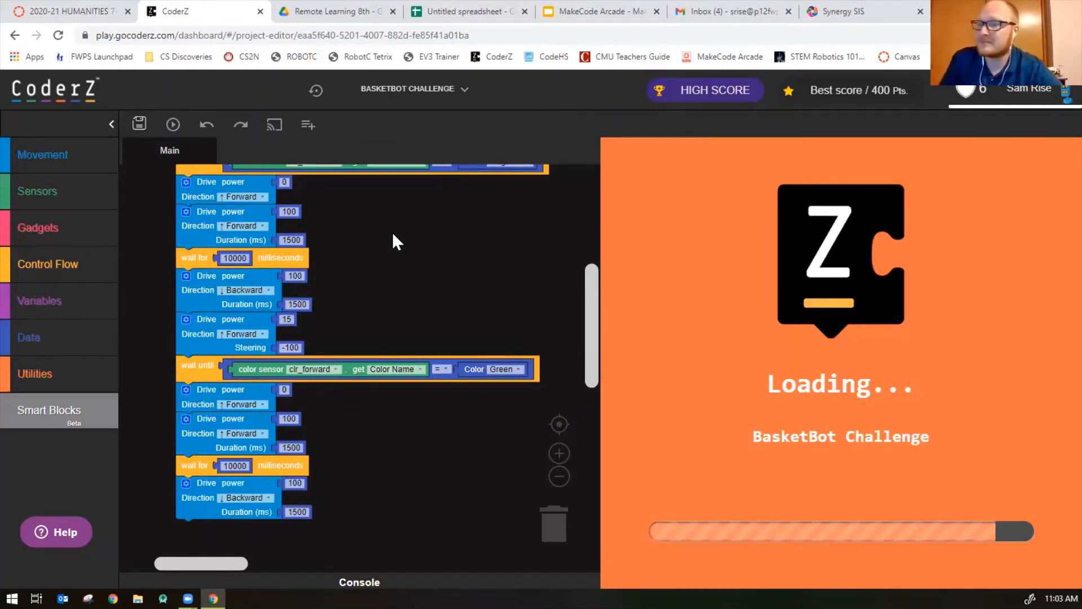
pyautogui.click(172, 124)
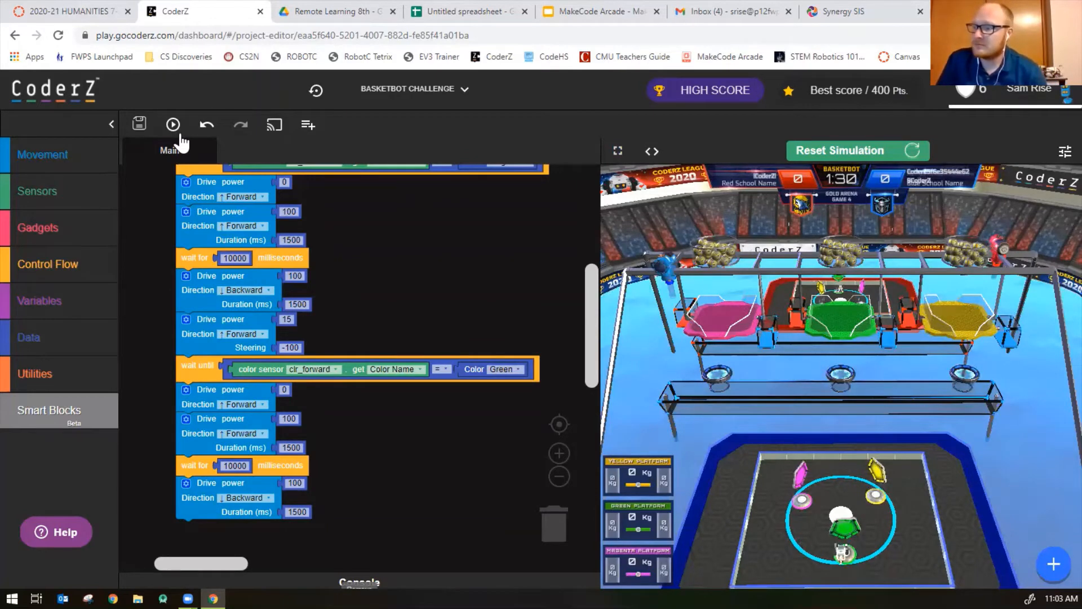
pyautogui.click(174, 124)
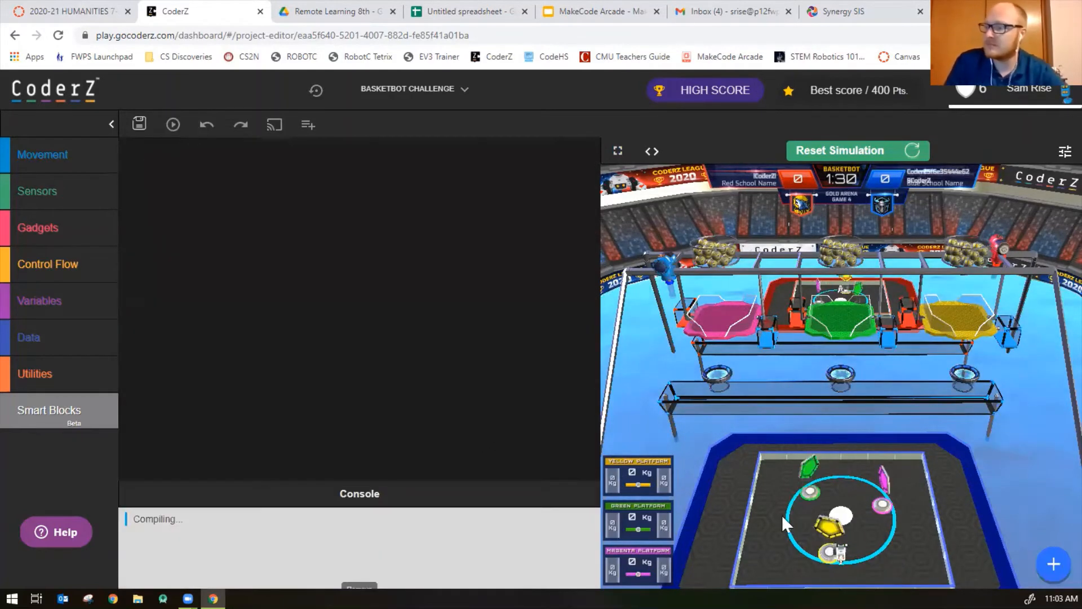
pyautogui.click(173, 124)
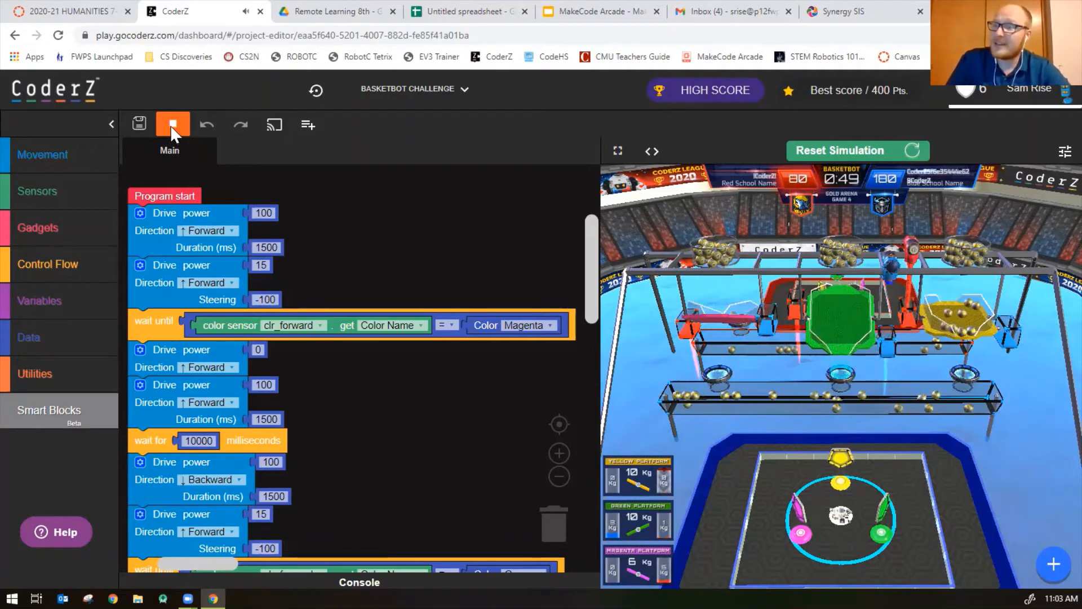
pyautogui.click(173, 124)
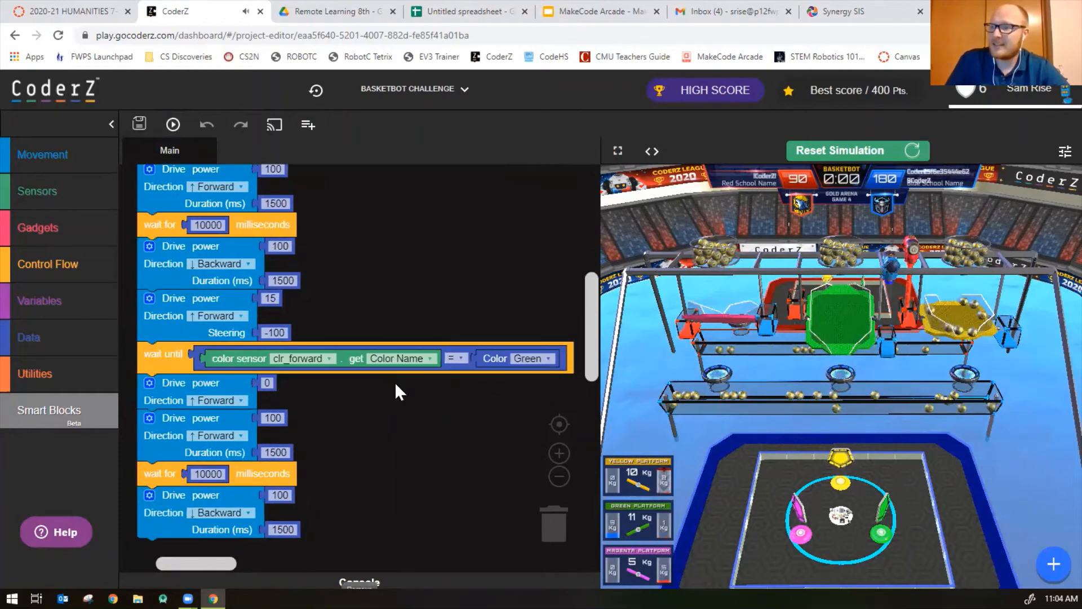
# Duplicate the turn and color-wait blocks and set the new wait to Yellow.
pyautogui.scroll(-3)
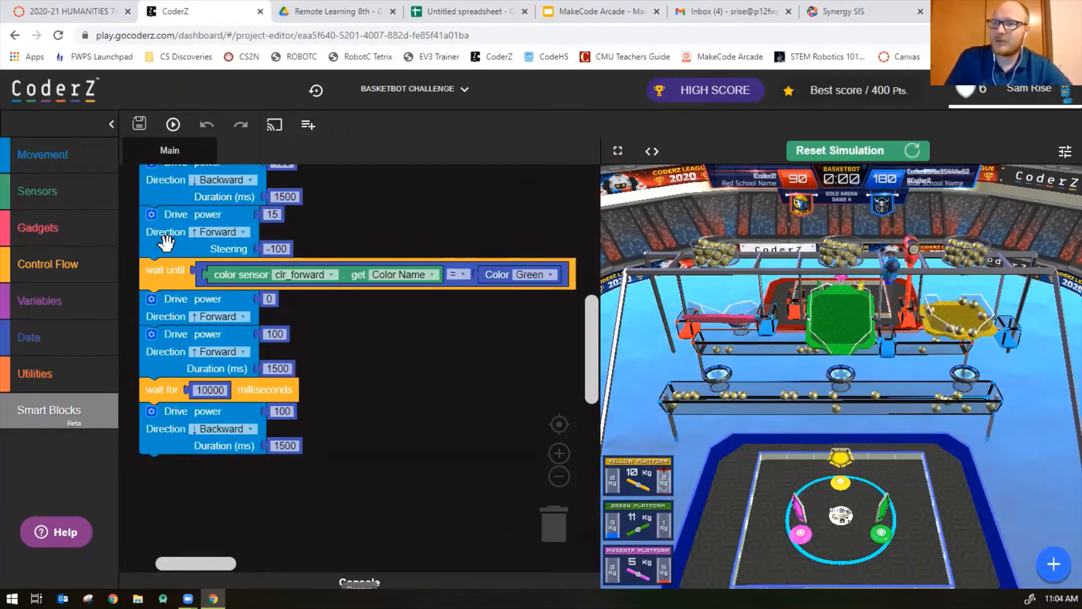
pyautogui.rightClick(166, 243)
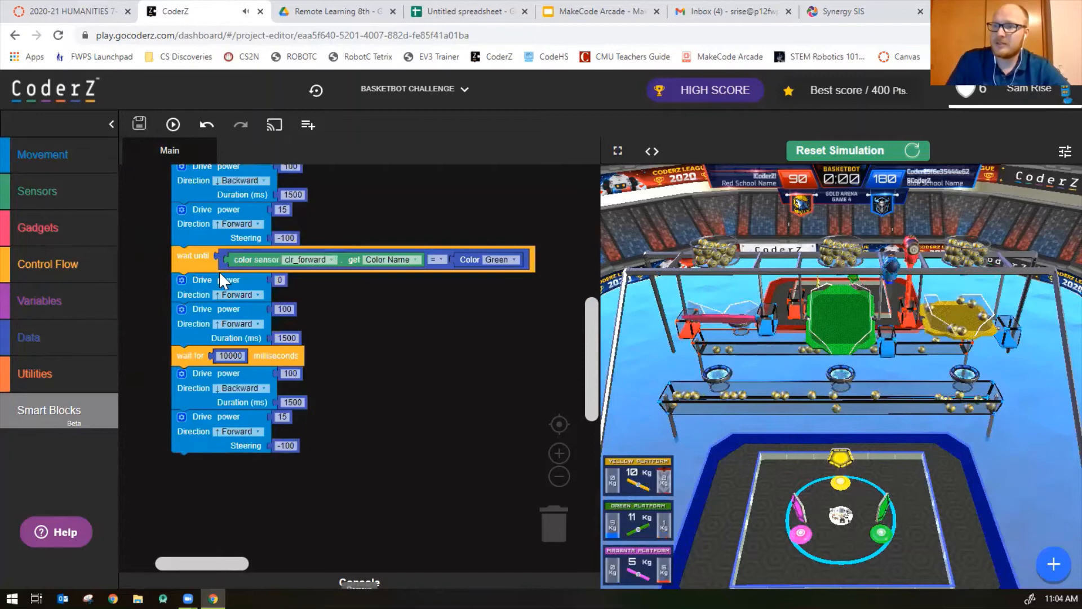
pyautogui.rightClick(192, 255)
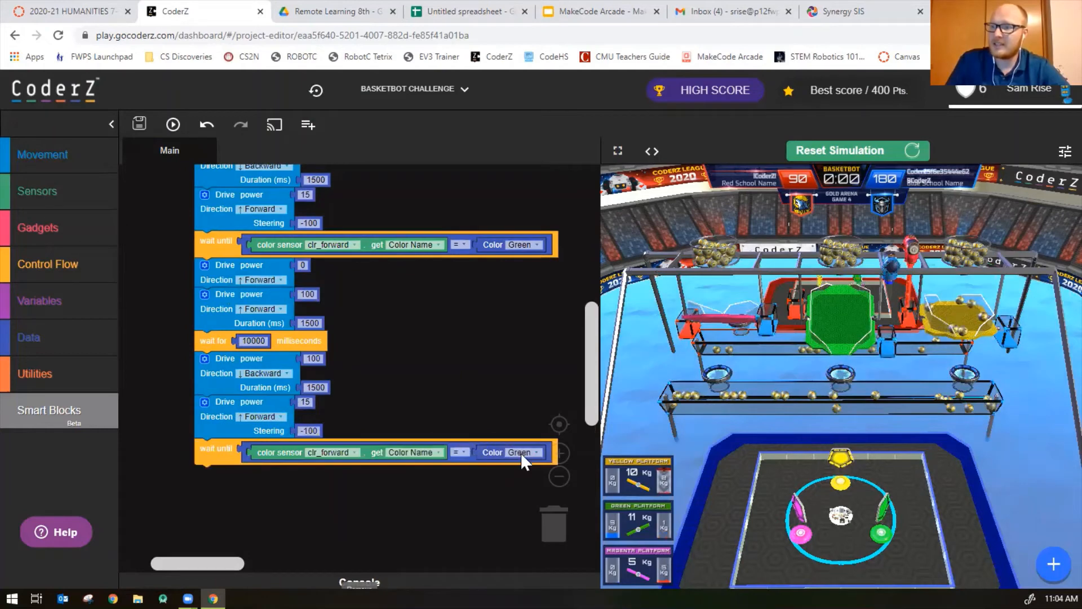
pyautogui.click(523, 452)
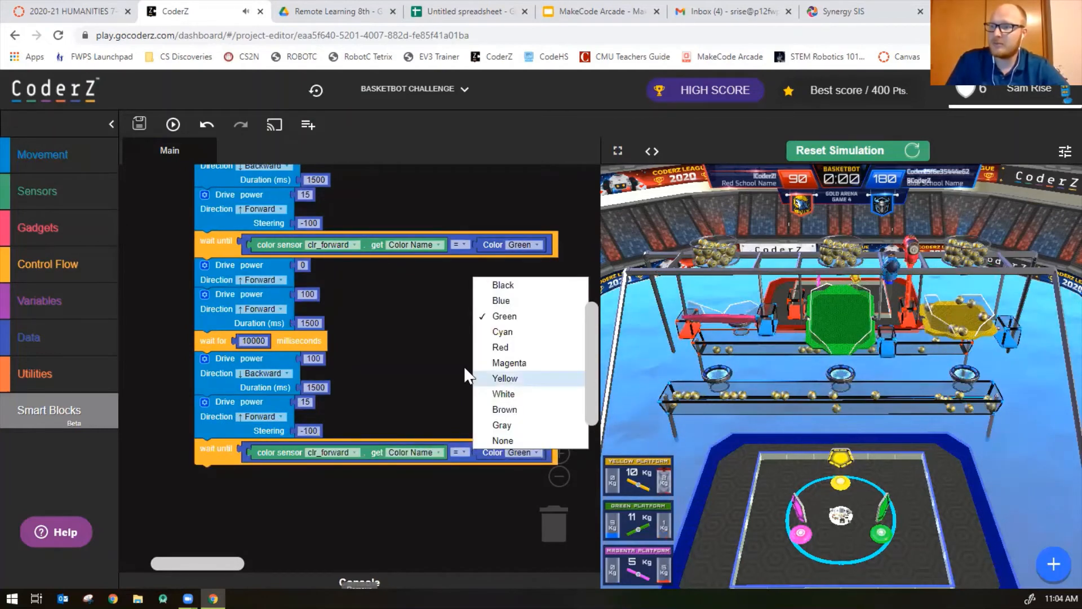
pyautogui.click(504, 379)
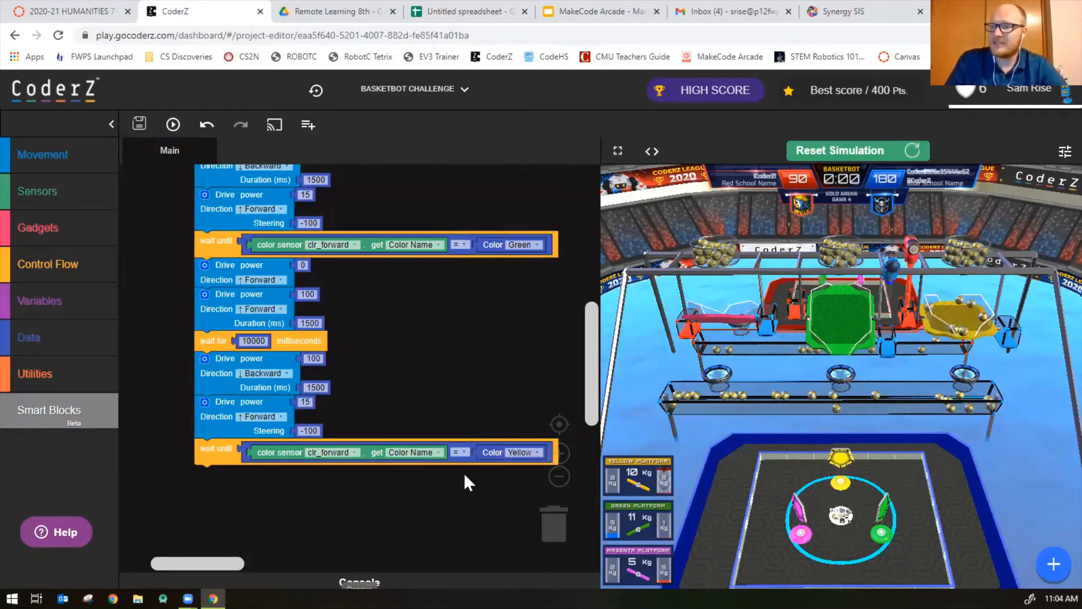
# Duplicate the forward drive, 10000 ms wait and 1500 ms backward drive and snap them below.
pyautogui.rightClick(239, 265)
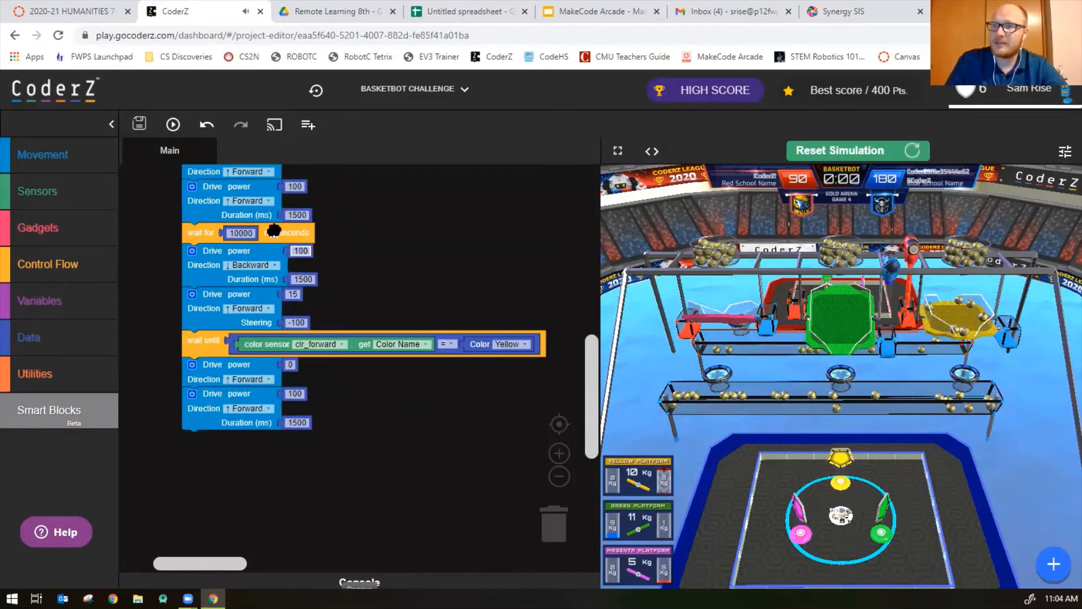
pyautogui.rightClick(274, 230)
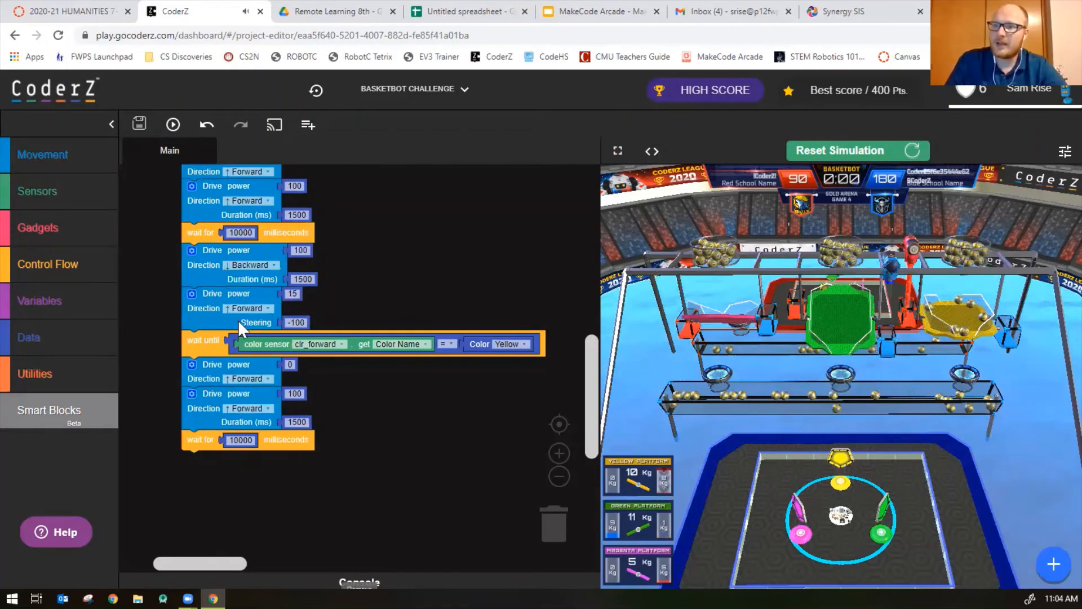
pyautogui.moveTo(212, 293); pyautogui.dragTo(235, 351)
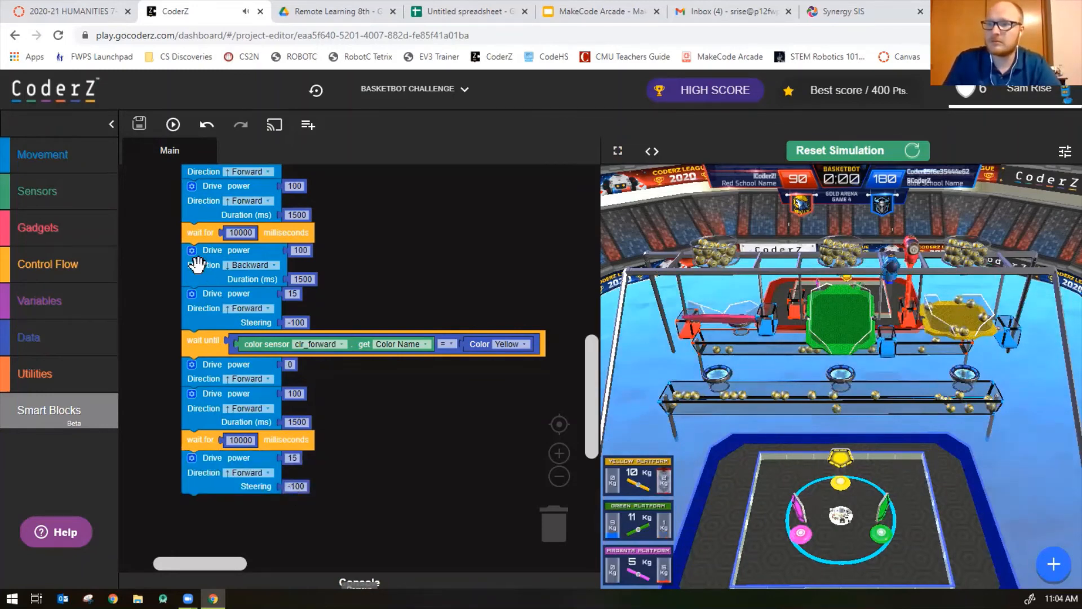
pyautogui.rightClick(203, 264)
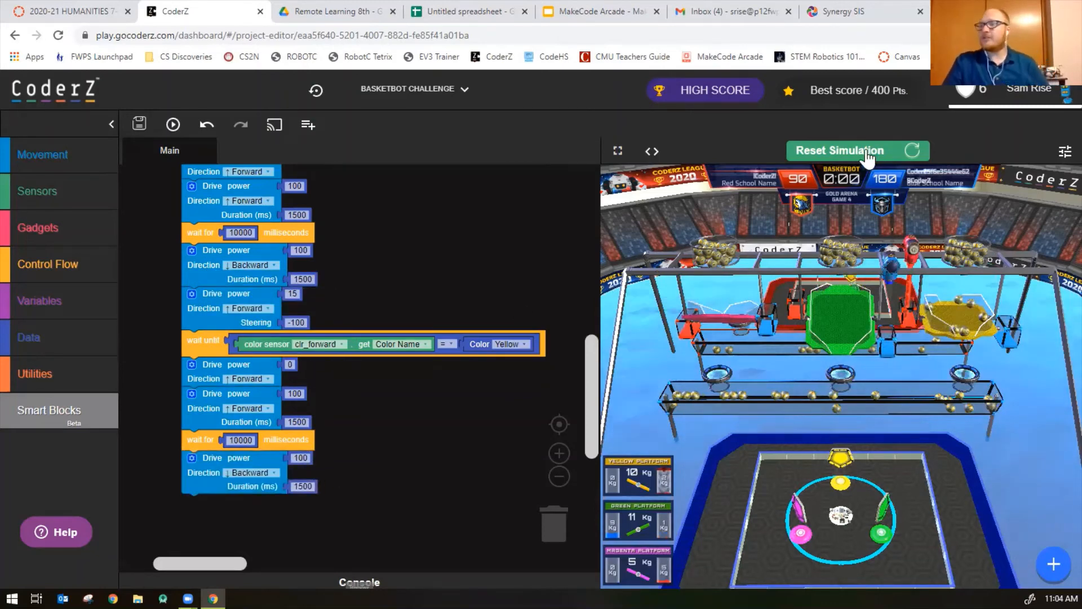
# Reset the simulation and run the Magenta-Green-Yellow program until the timer reaches 0:00.
pyautogui.click(855, 151)
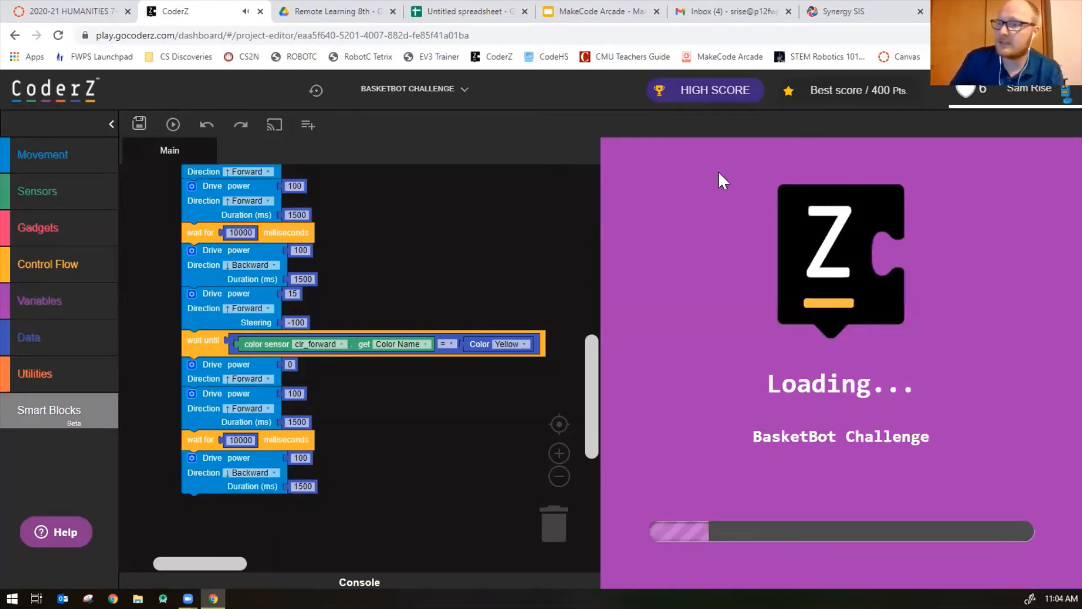
pyautogui.moveTo(703, 207)
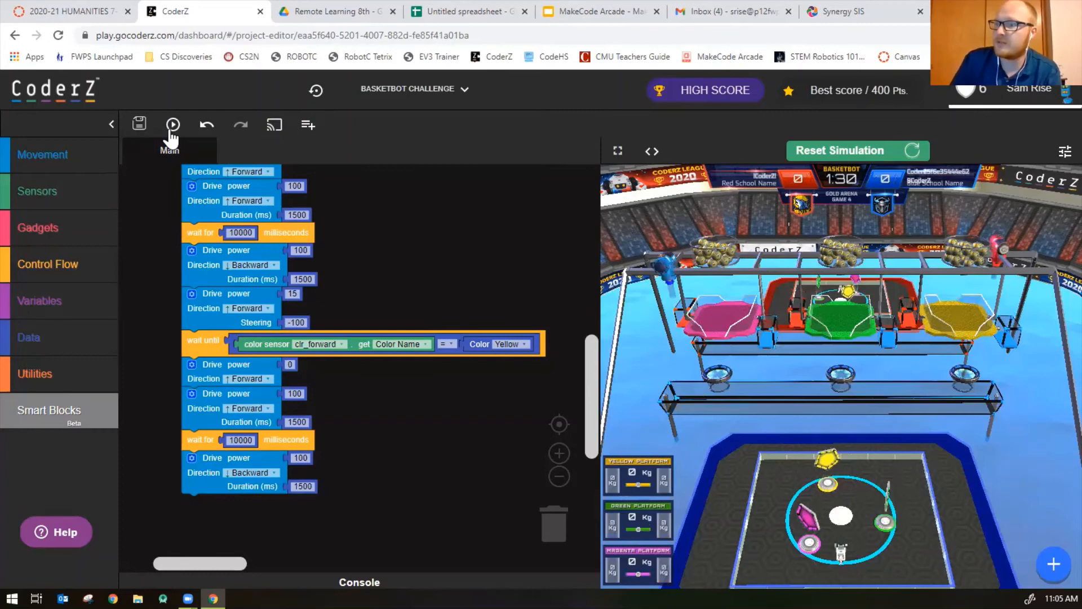
pyautogui.click(172, 124)
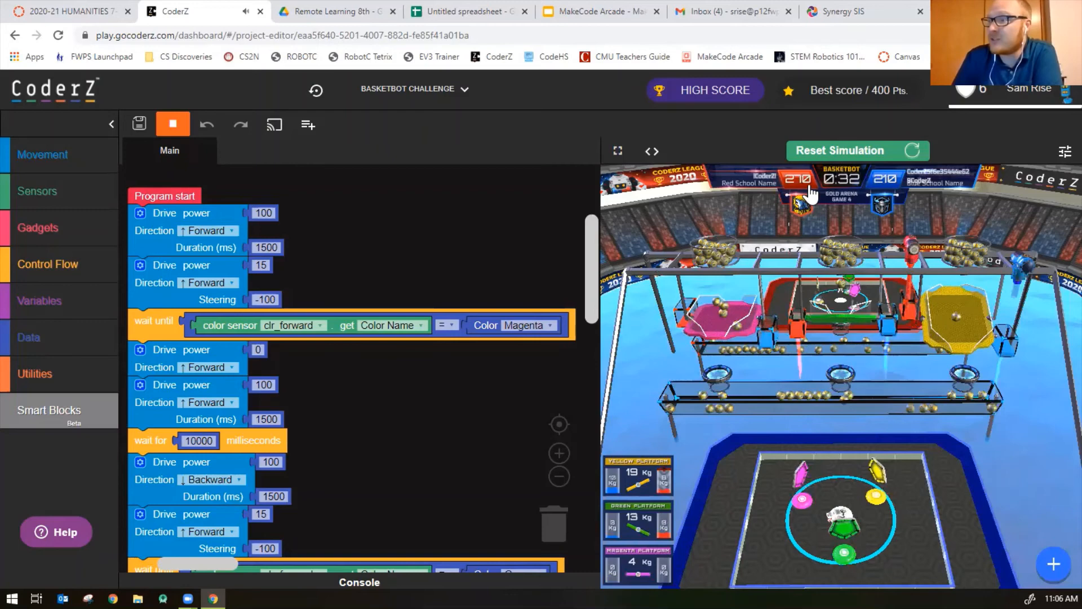
pyautogui.click(172, 124)
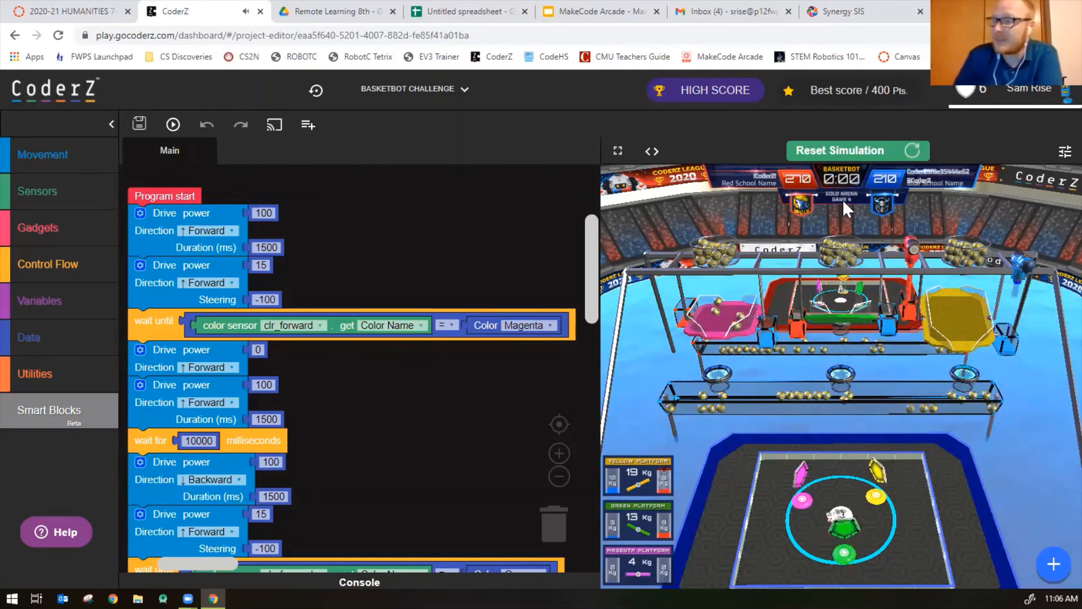
pyautogui.moveTo(403, 492)
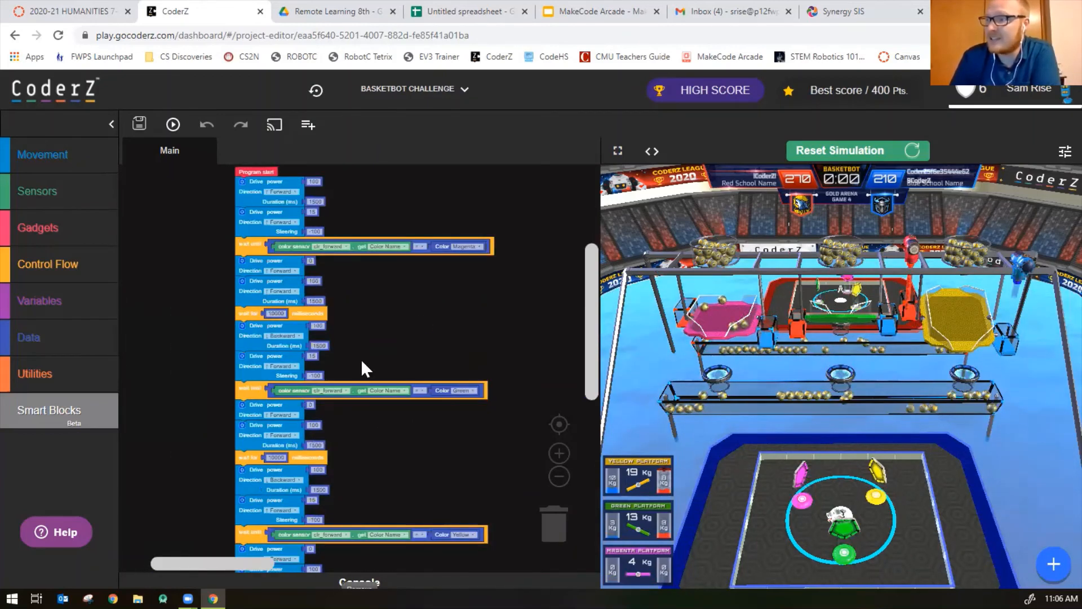
# Duplicate the Drive steering and wait-until blocks at the end and set the wait color to Magenta.
pyautogui.scroll(-3)
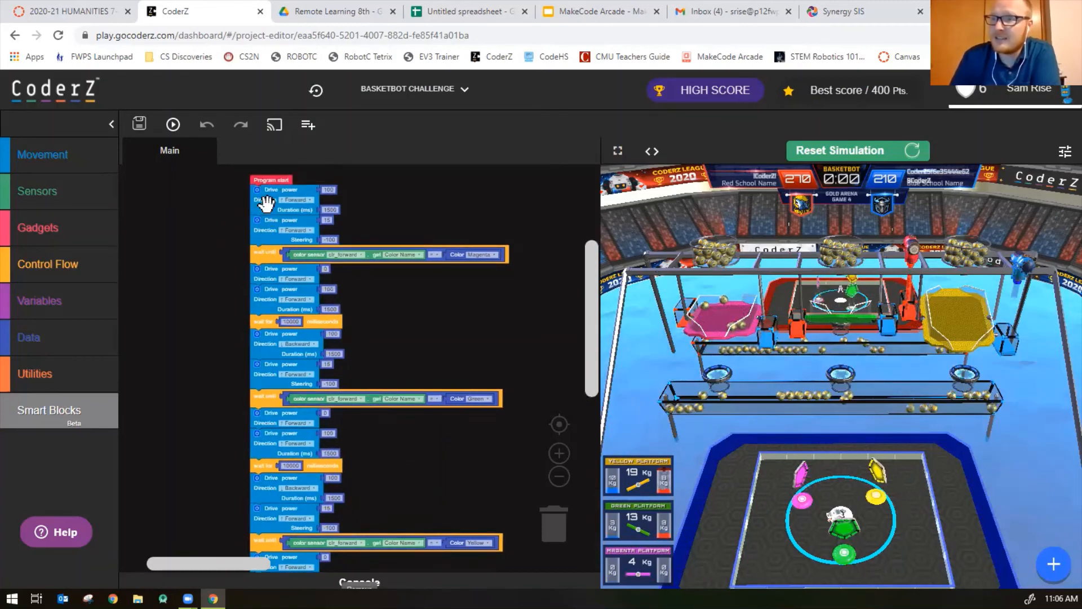
pyautogui.rightClick(270, 201)
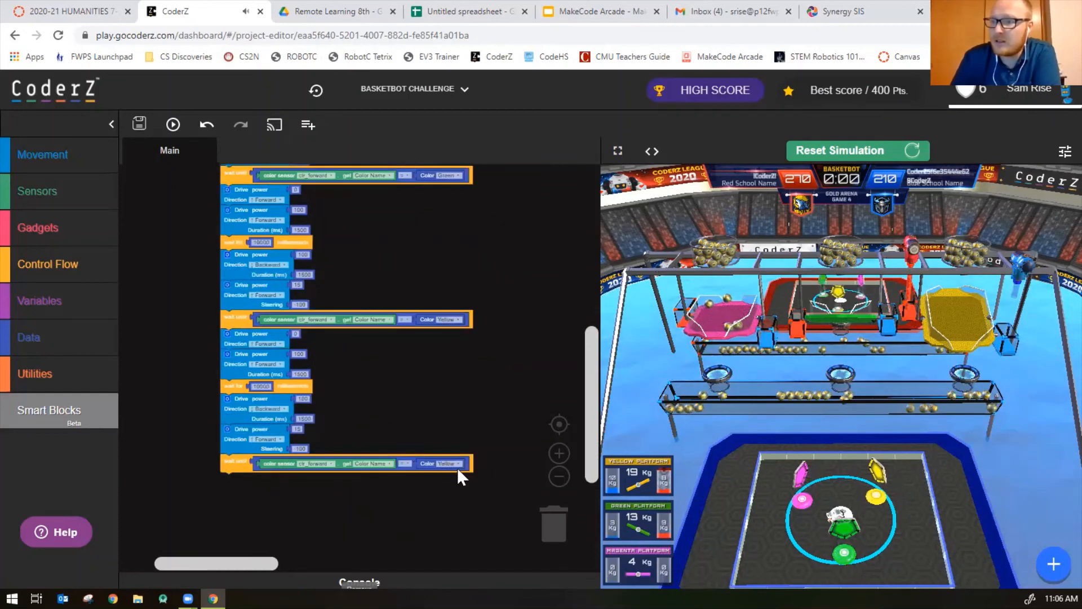
pyautogui.click(448, 464)
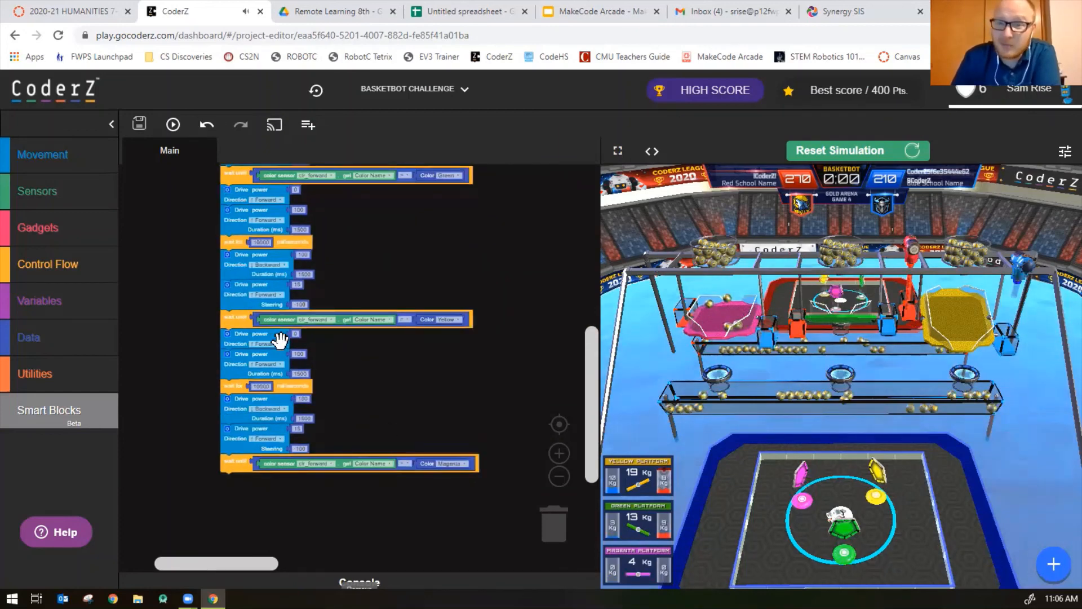